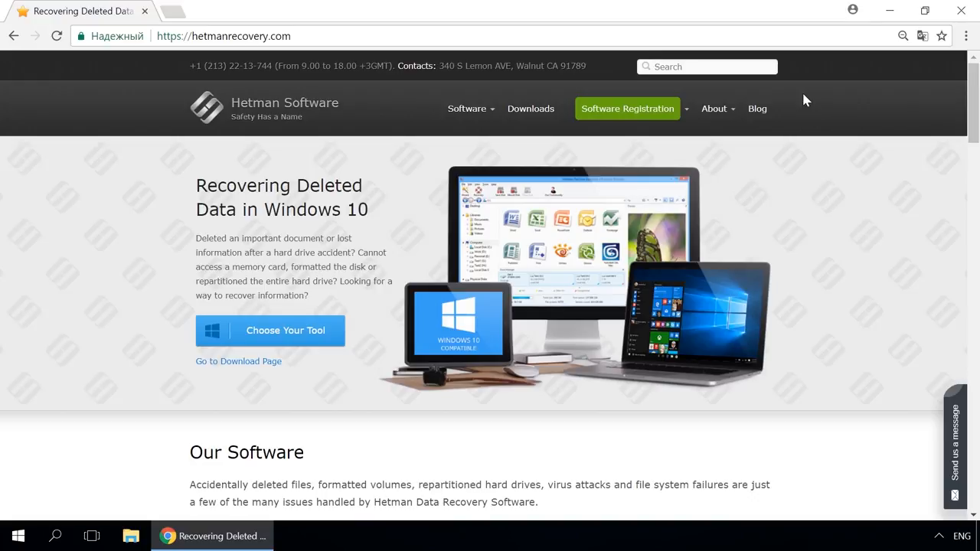
Step: Browse the Hetman hard drive recovery software page and scroll through the storage-space article
left_click(466, 107)
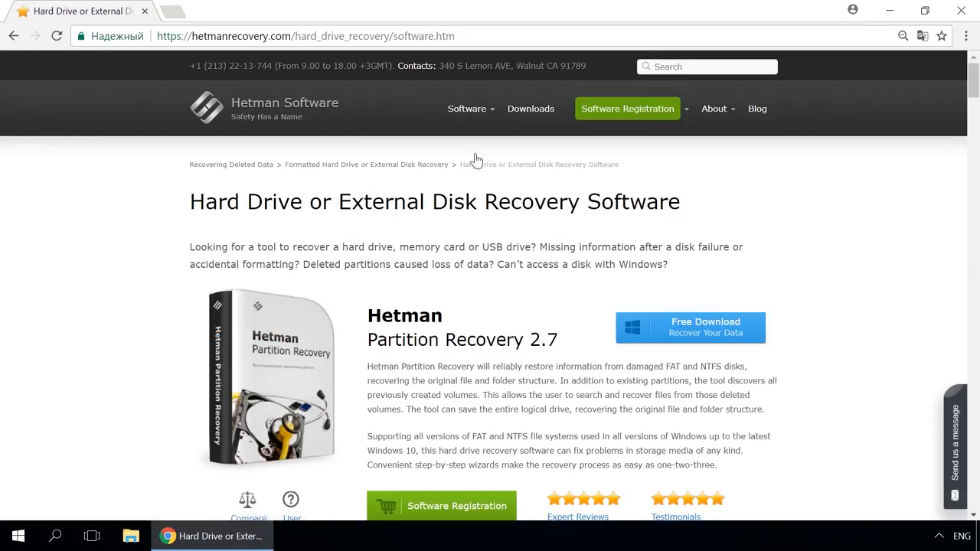
mouse_move(684, 327)
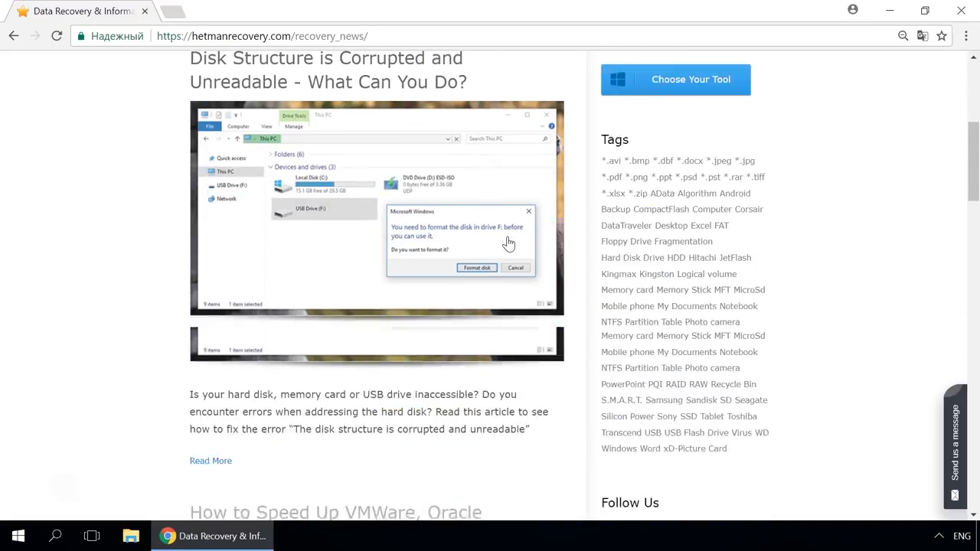
scroll("down", 3)
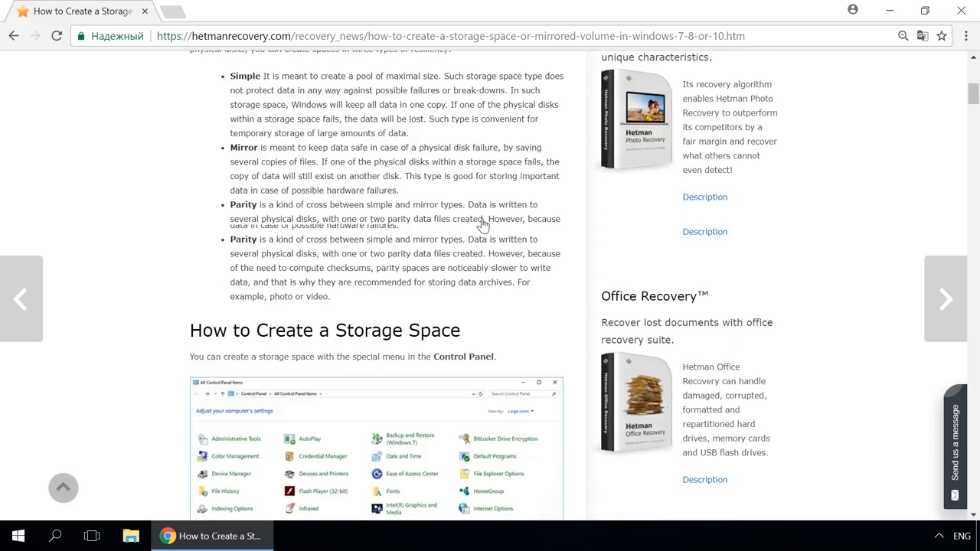
scroll("down", 3)
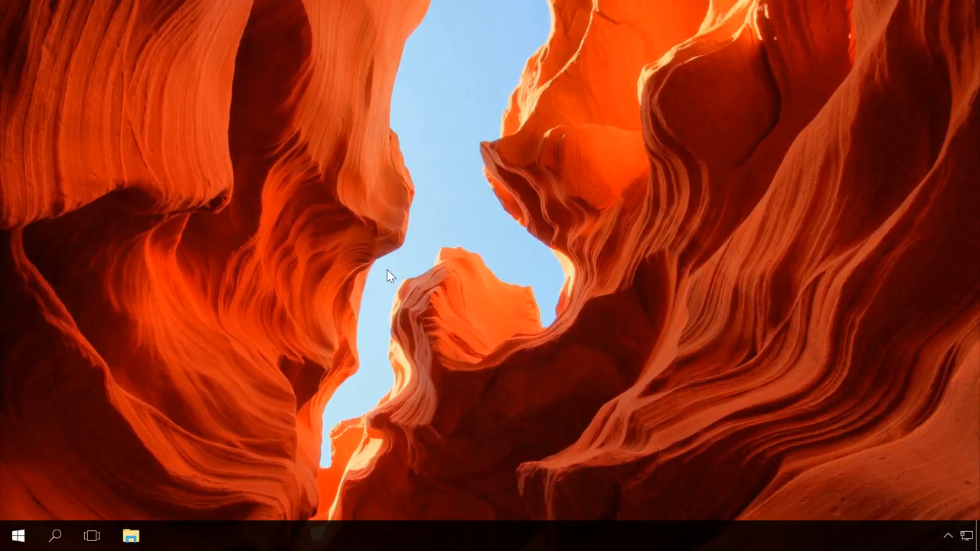
mouse_move(269, 299)
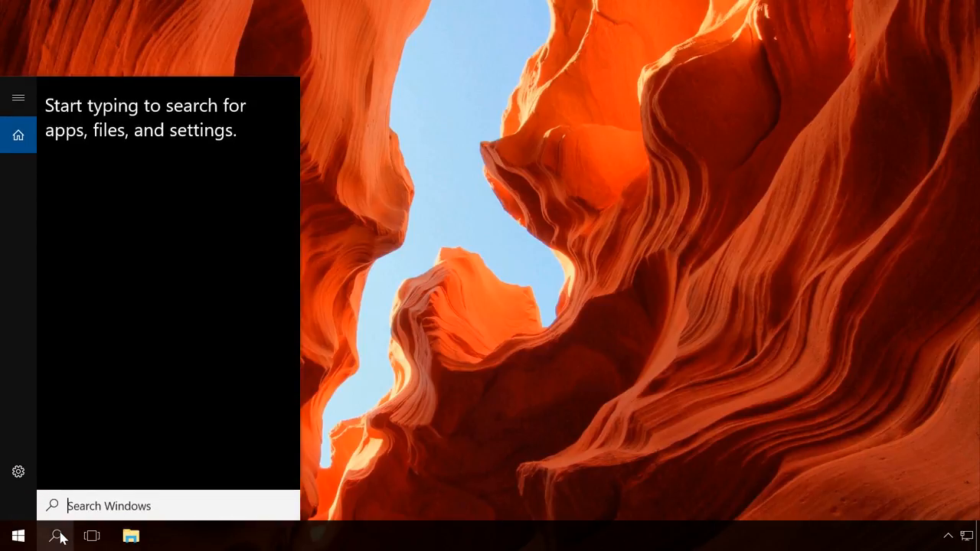
Step: Reach the Remote settings from a 'cont' search via Control Panel > System
type("cont")
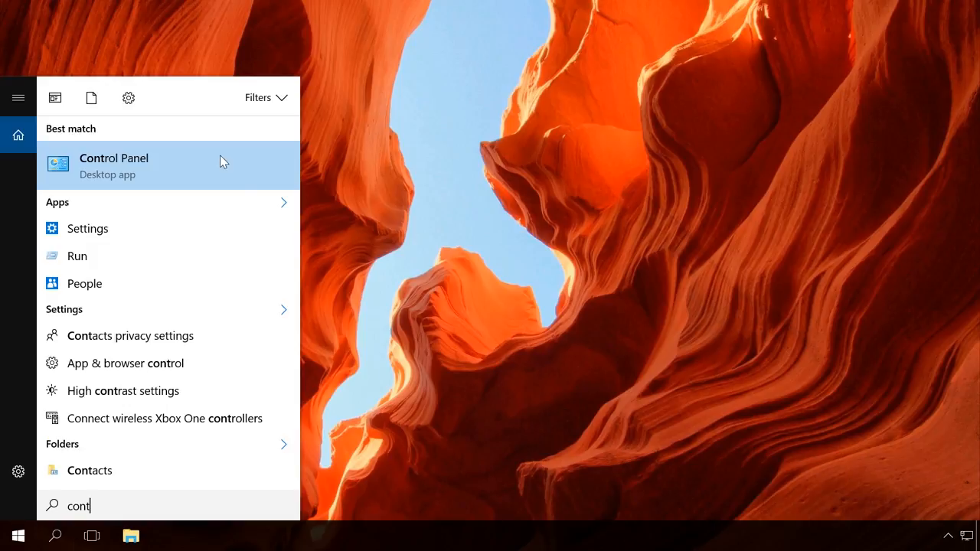
left_click(113, 165)
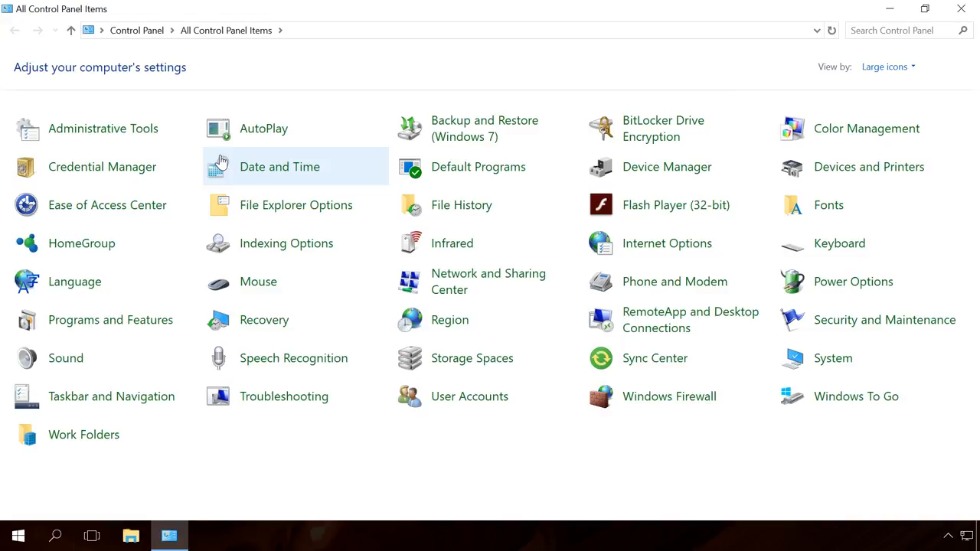
mouse_move(825, 361)
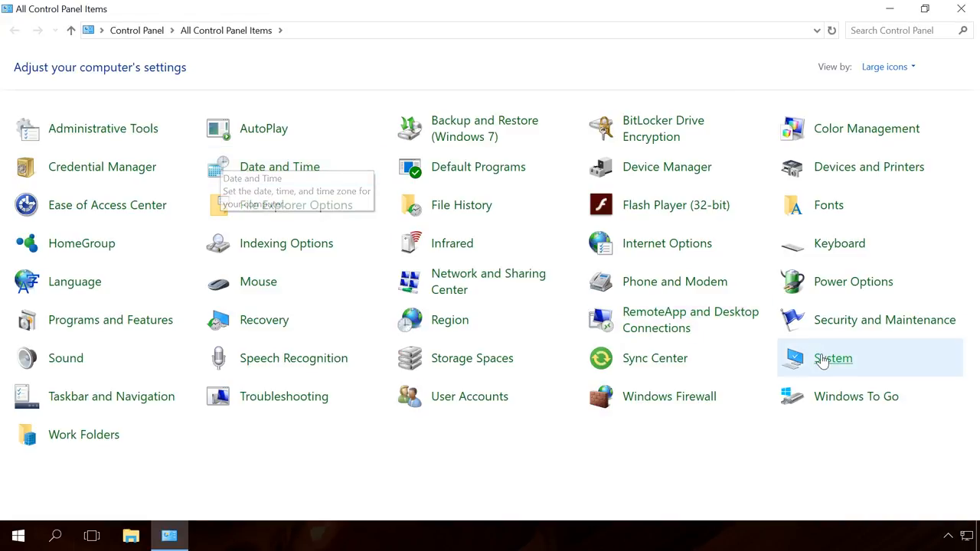
left_click(833, 359)
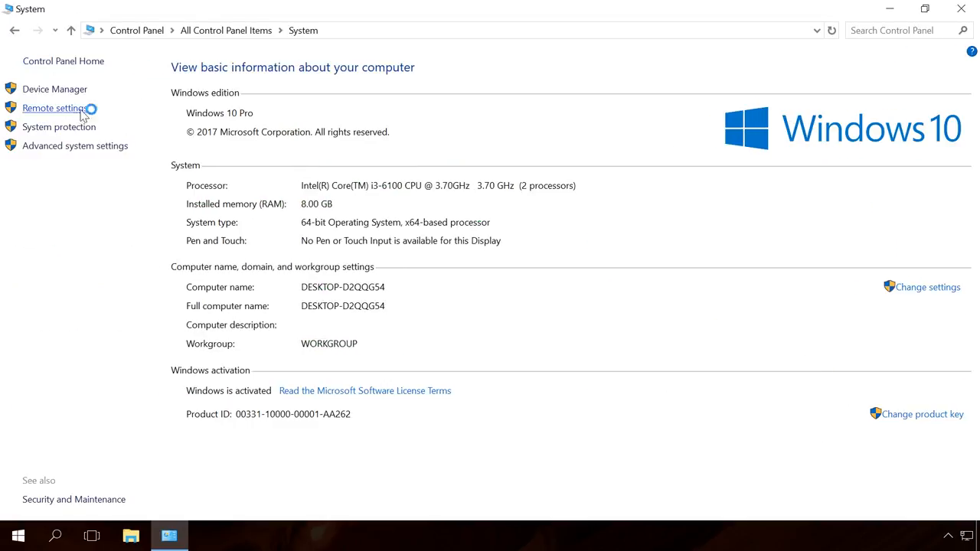
left_click(55, 108)
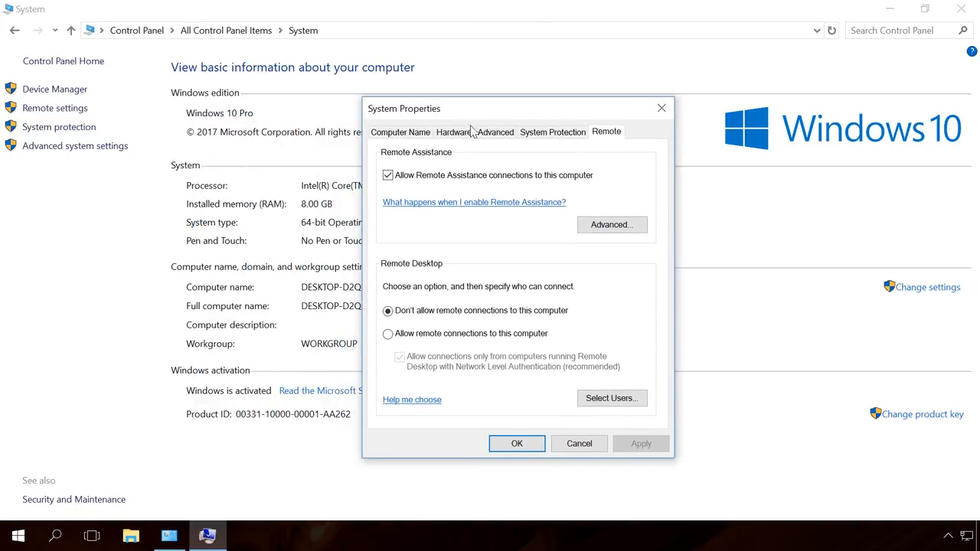
mouse_move(548, 223)
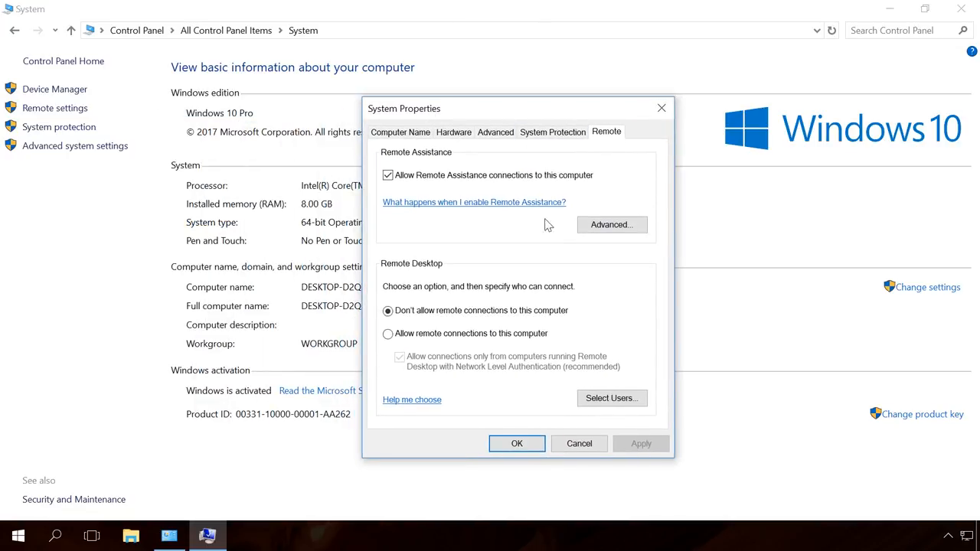
Step: Allow remote connections to this computer, accepting the sleep/hibernation warning, and apply
left_click(387, 334)
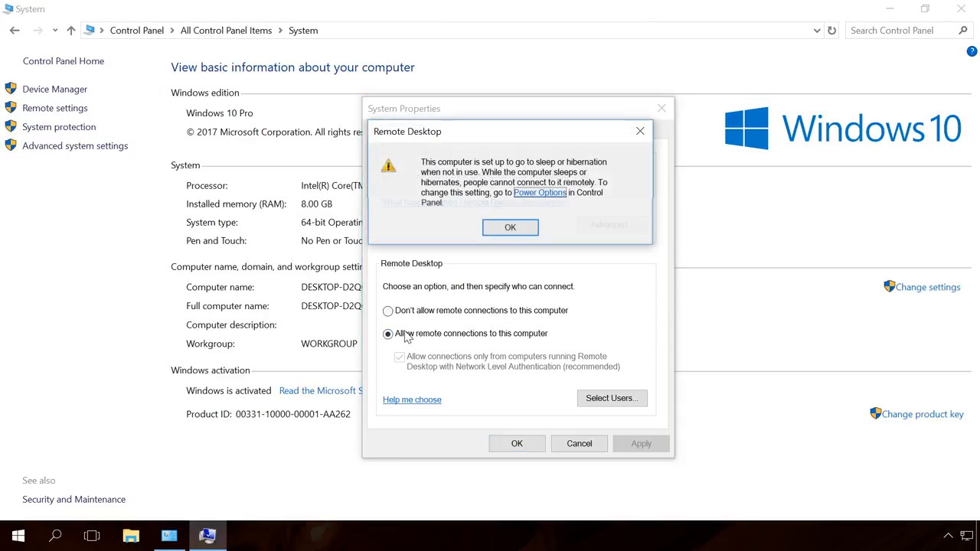
left_click(510, 226)
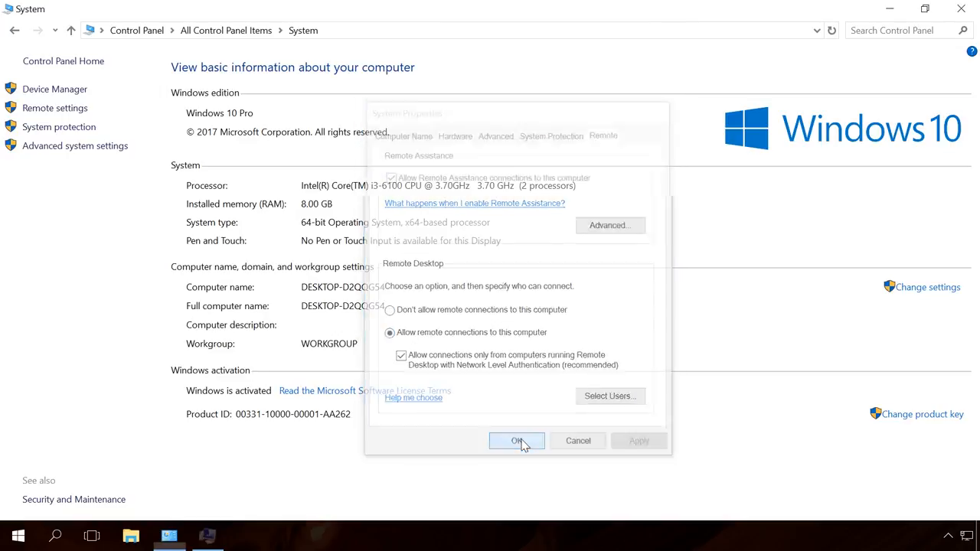
left_click(516, 441)
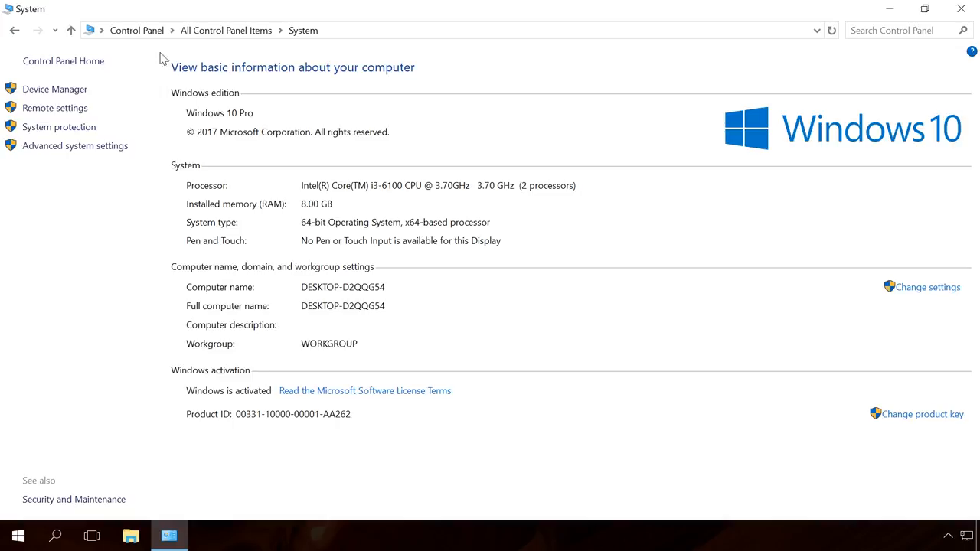
Step: Show the Ethernet0 connection status from Network and Sharing Center in the full Control Panel list
left_click(141, 31)
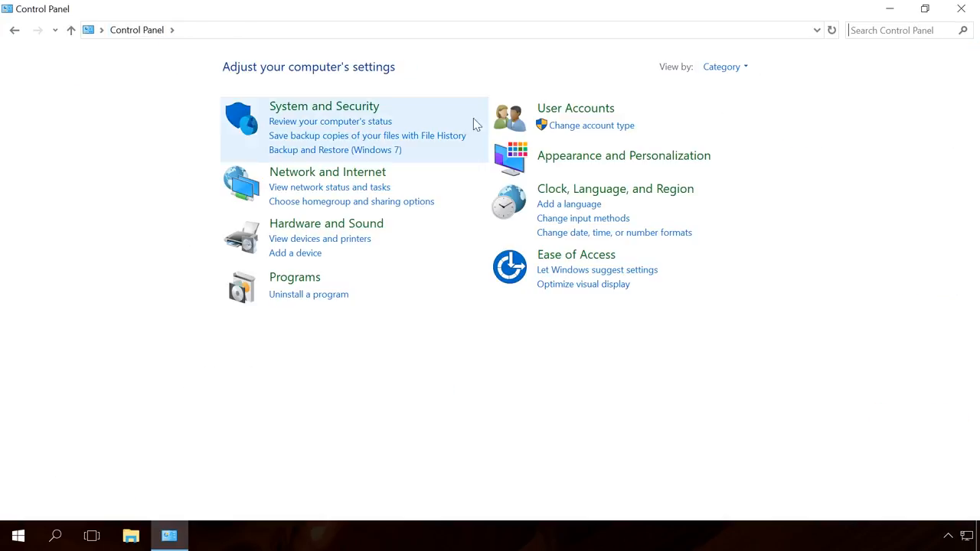
left_click(723, 67)
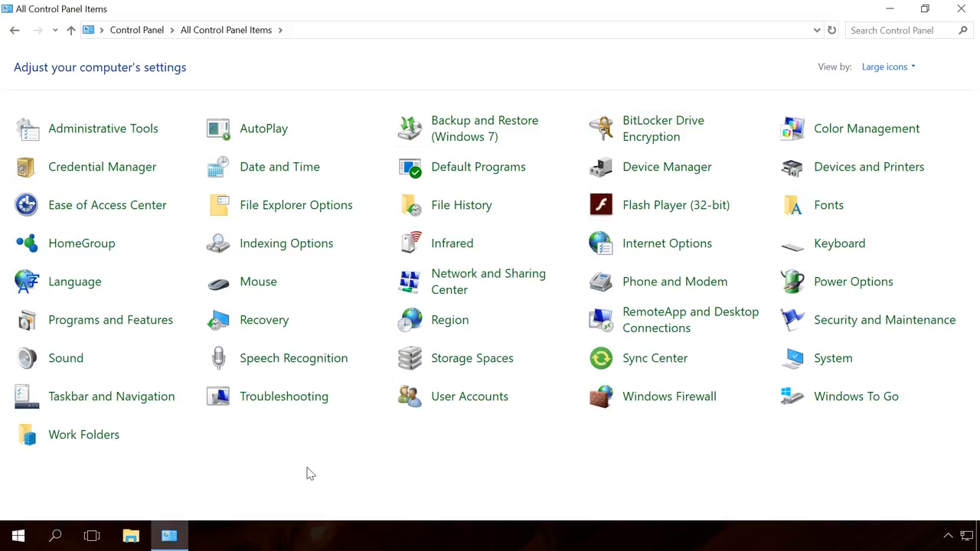
mouse_move(488, 279)
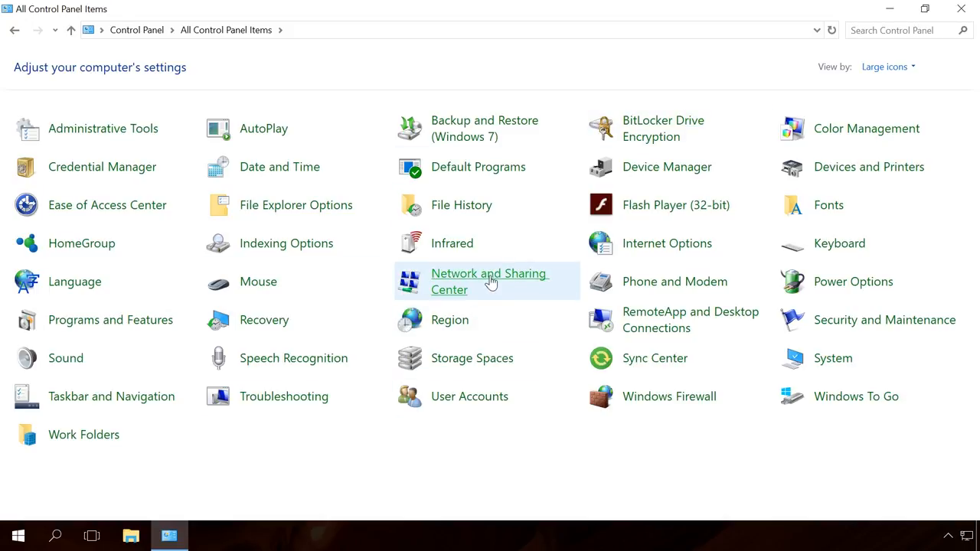
left_click(490, 282)
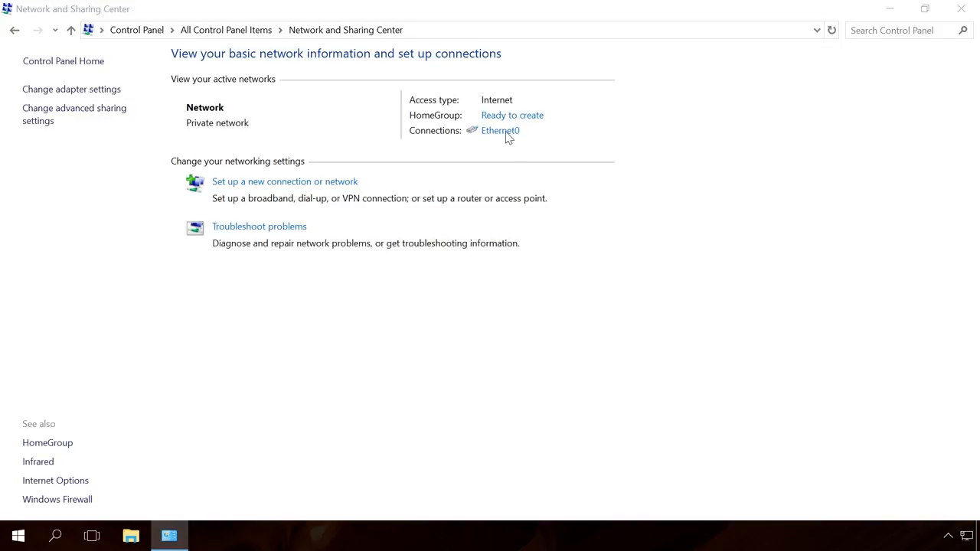
left_click(499, 130)
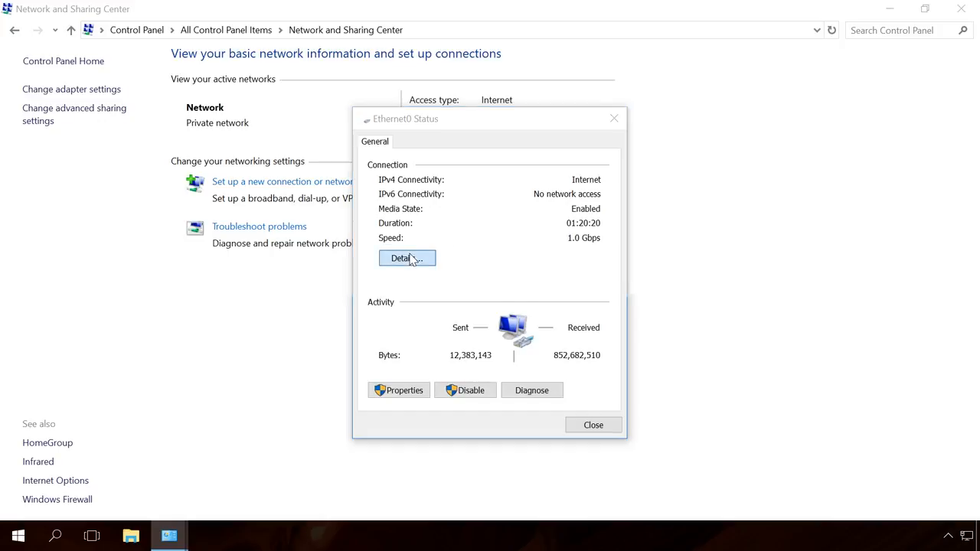
Step: Review the connection details: IPv4 address 192.168.124.140, gateway 192.168.124.2 and DNS, then close them
left_click(407, 257)
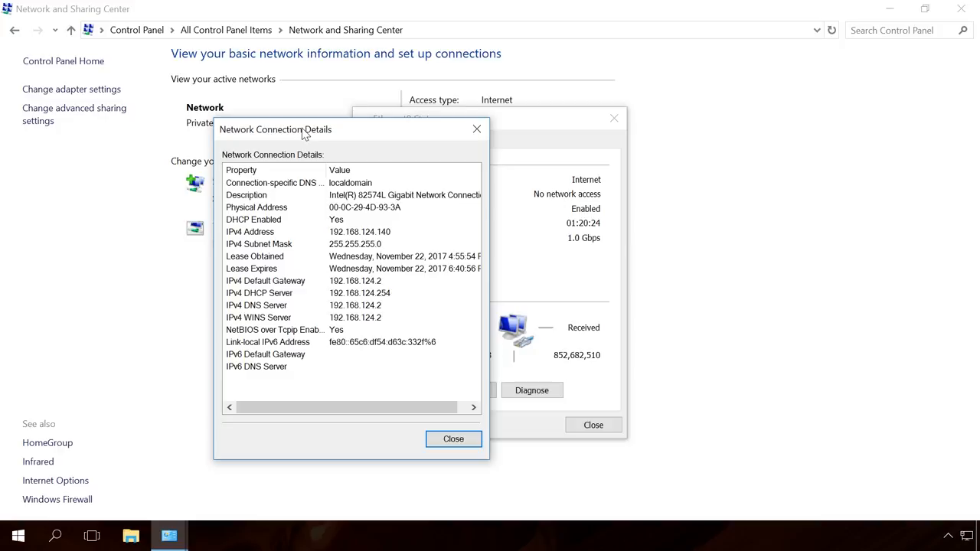
left_click(250, 231)
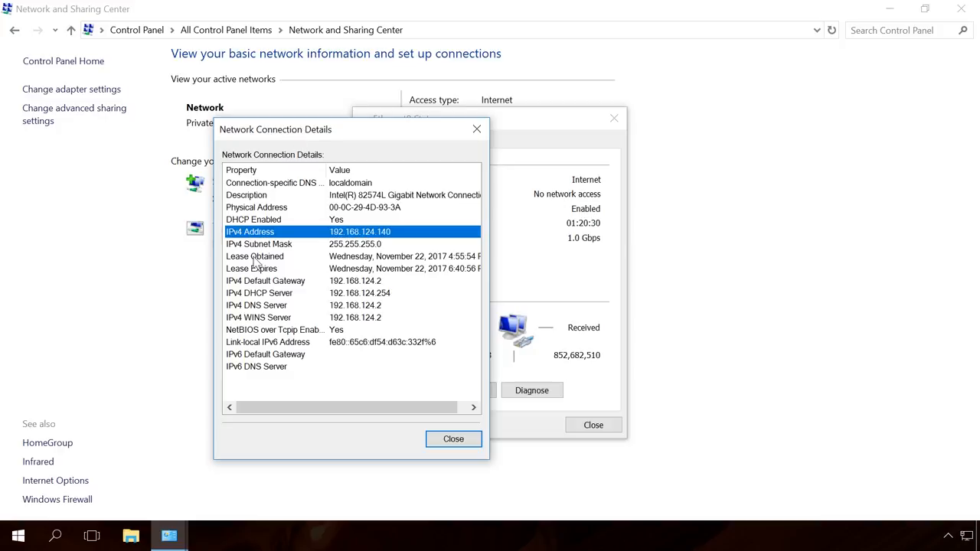
left_click(266, 280)
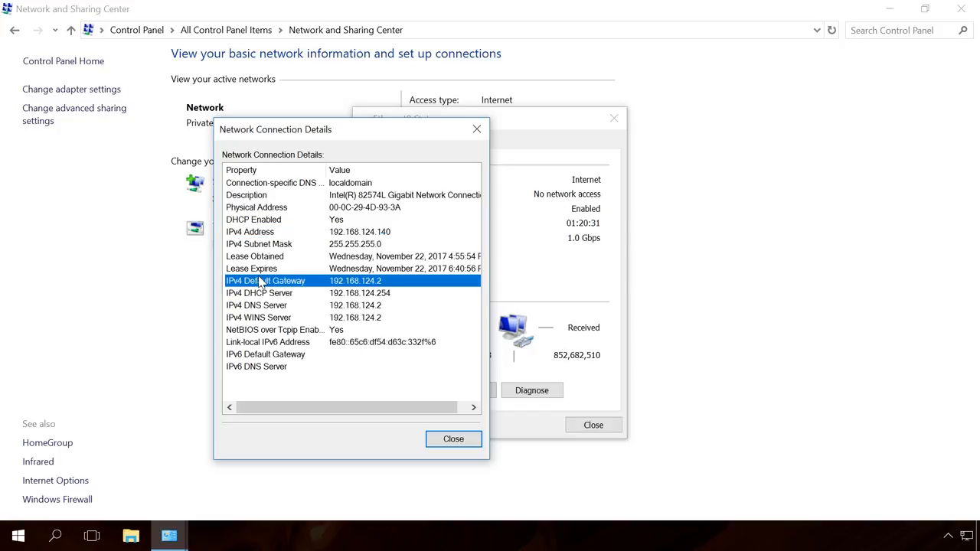
left_click(260, 305)
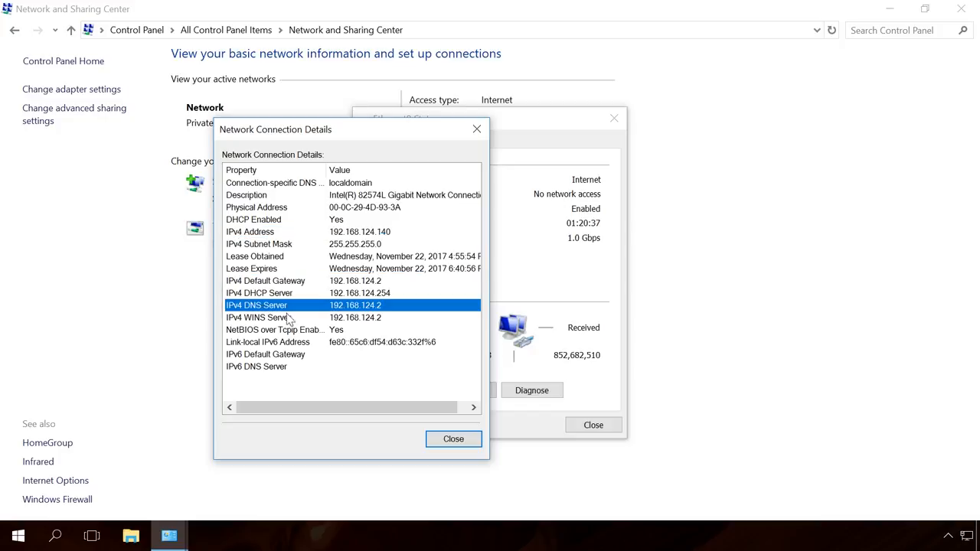
left_click(453, 438)
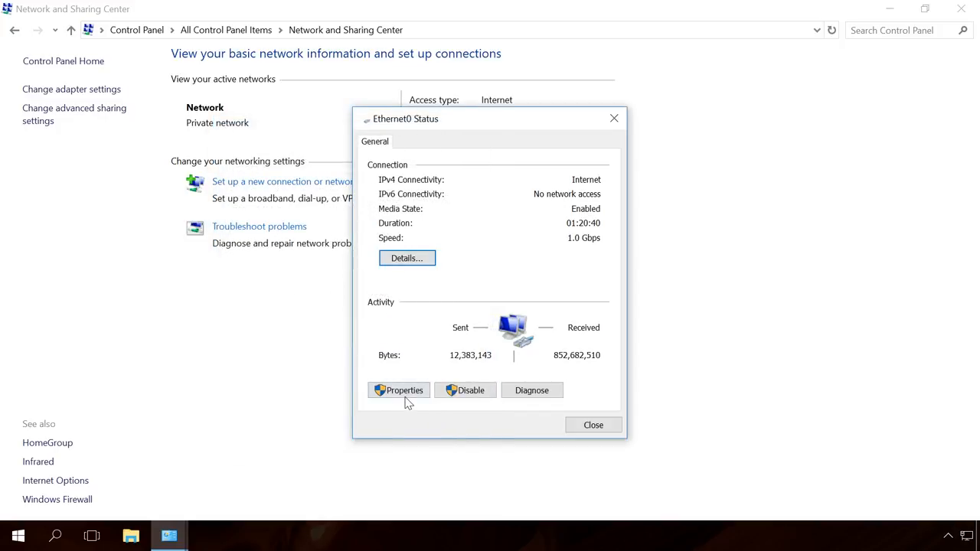
Step: Set Ethernet0's IPv4 to static 192.168.124.140, gateway 192.168.124.2, DNS 192.168.124.2 and 8.8.8.8, and save
left_click(405, 390)
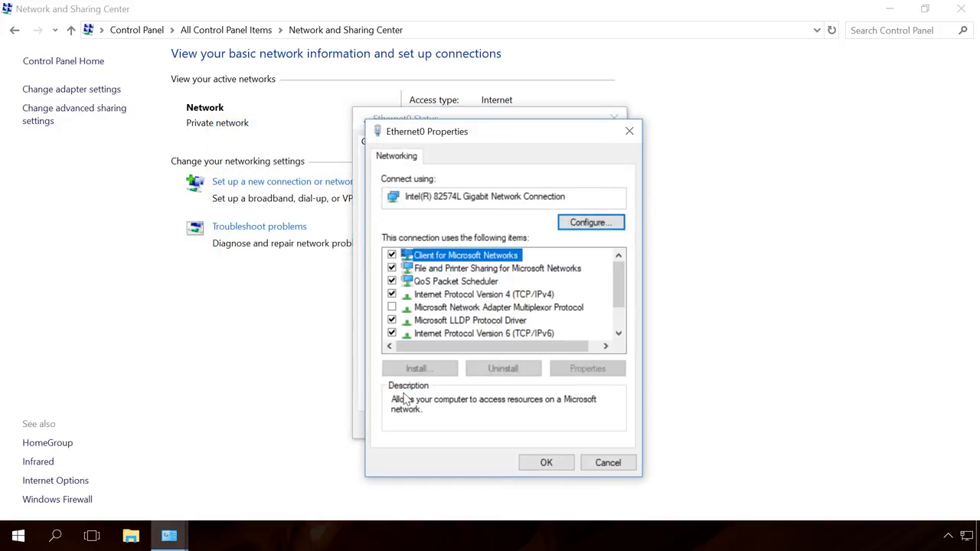
left_click(477, 294)
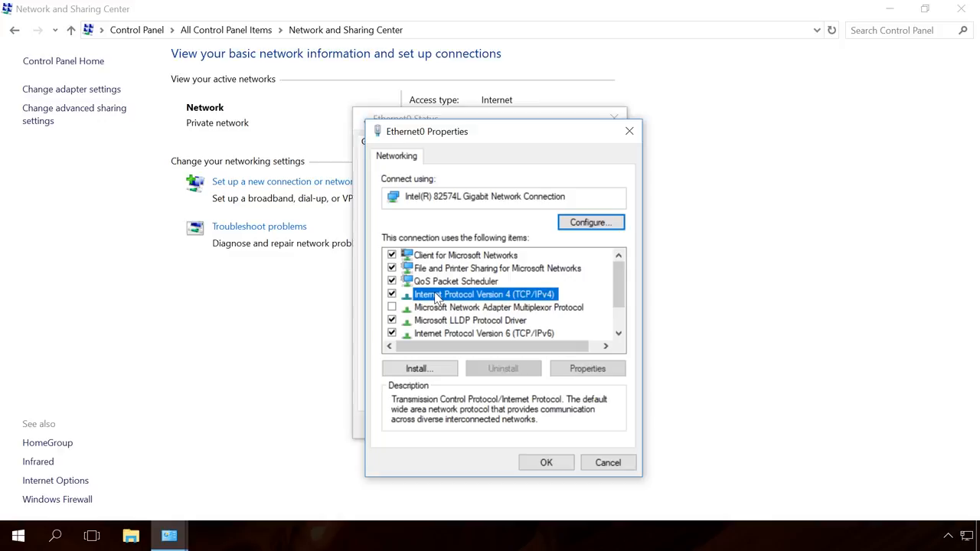
mouse_move(530, 377)
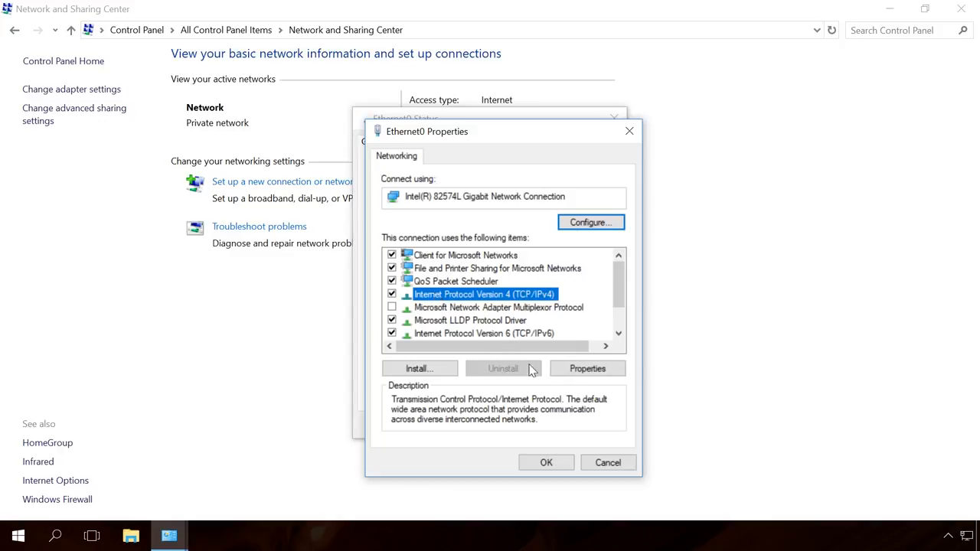
left_click(588, 367)
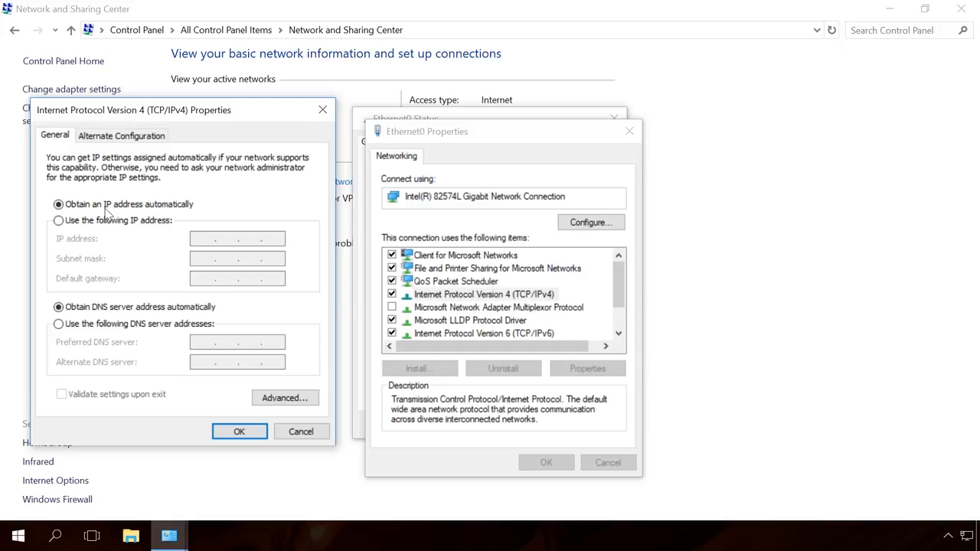
left_click(58, 220)
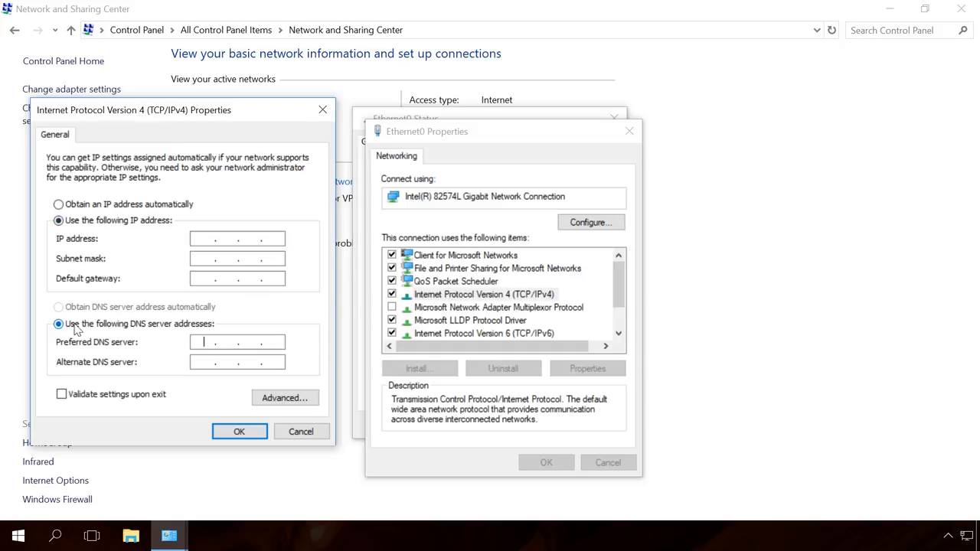
left_click(215, 239)
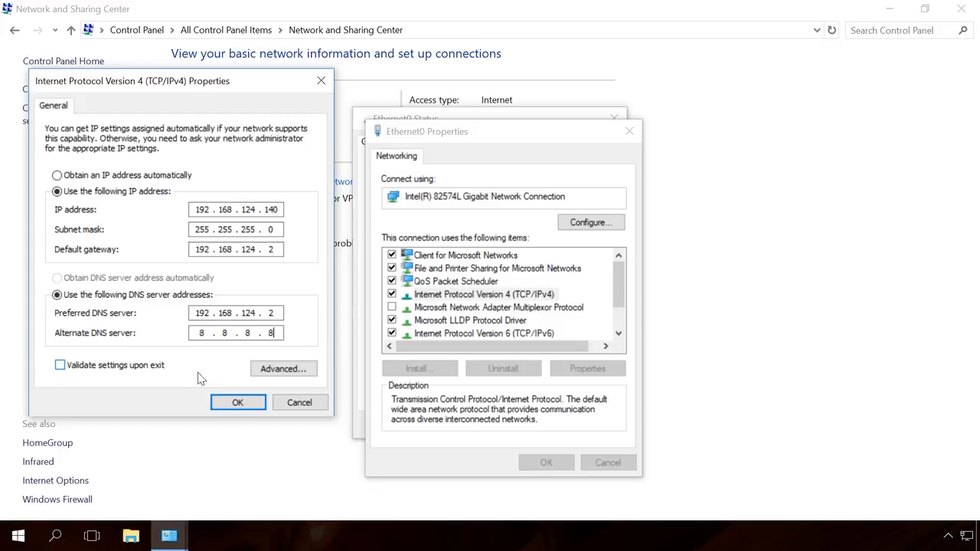
left_click(237, 402)
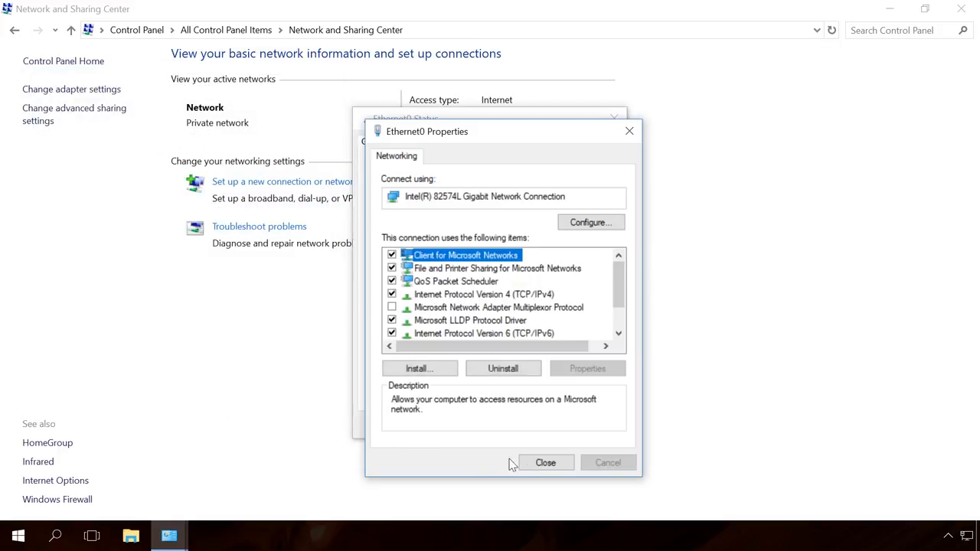
Step: Close the Ethernet0 properties and bring up the Run box with mstsc
left_click(545, 463)
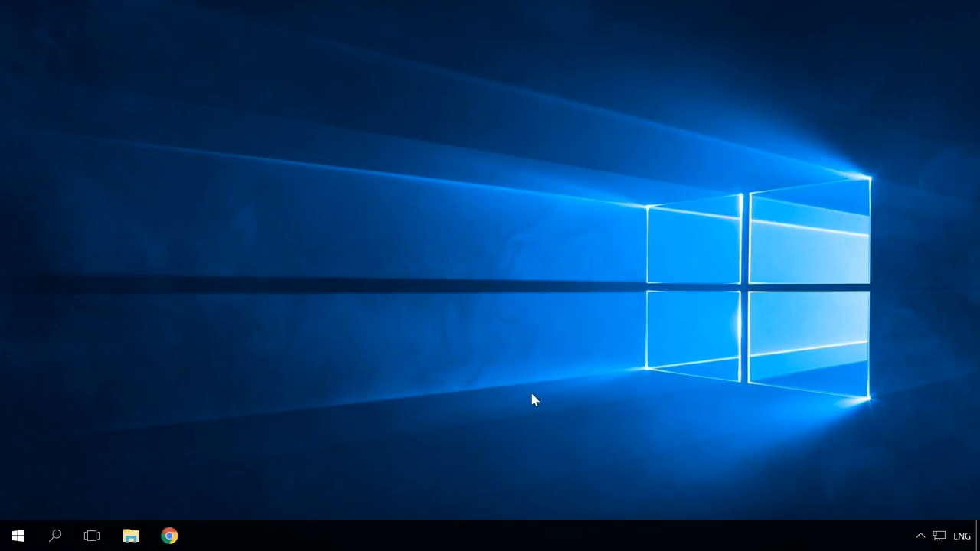
key("Win+r")
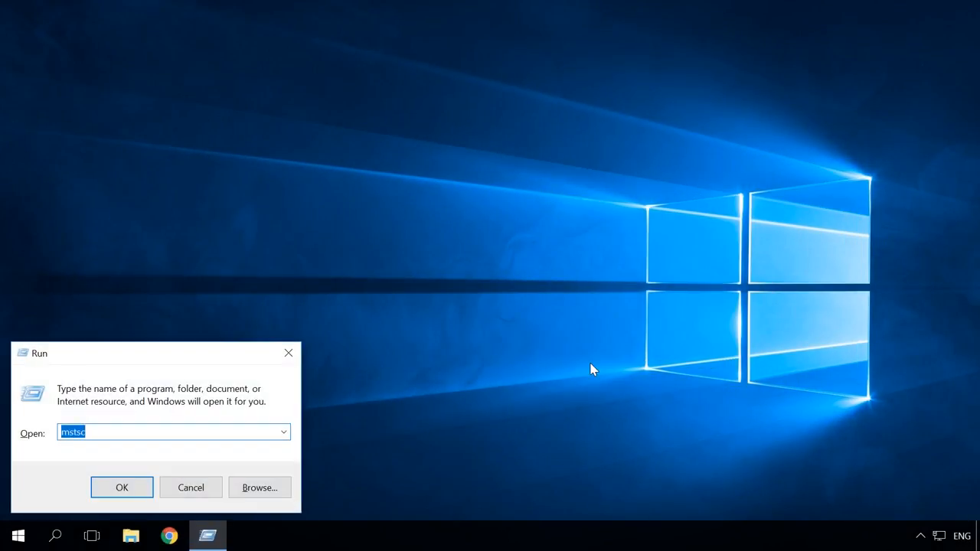
mouse_move(84, 381)
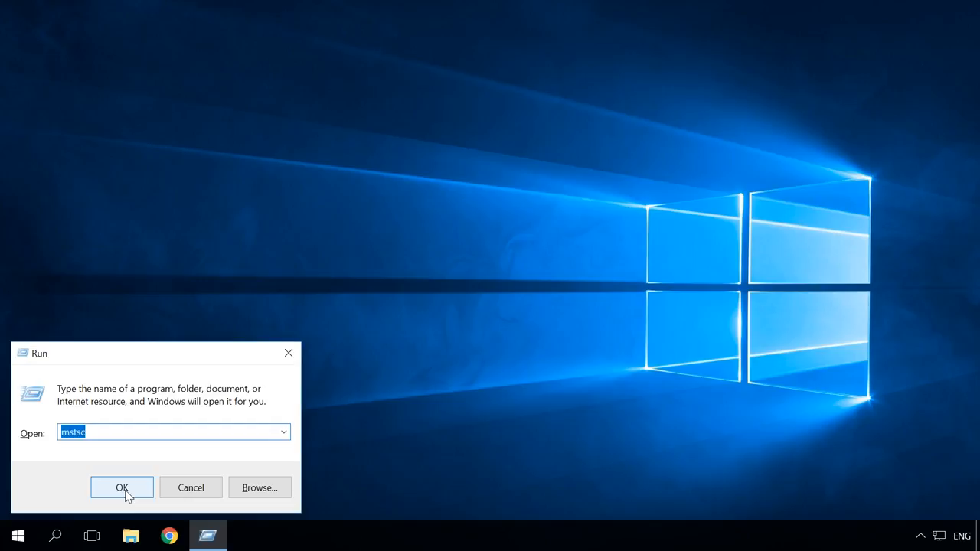
Step: Launch mstsc and connect Remote Desktop to 192.168.124.140
left_click(119, 487)
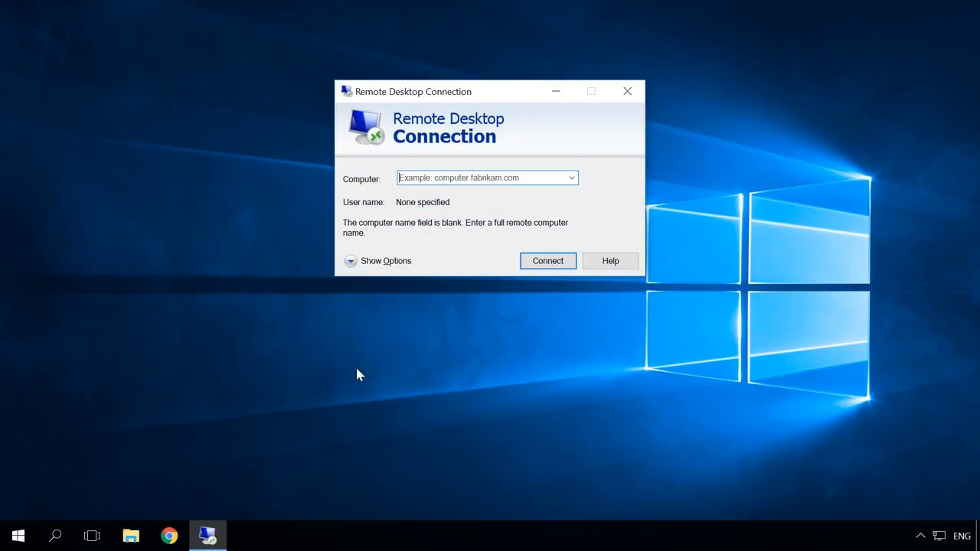
mouse_move(389, 163)
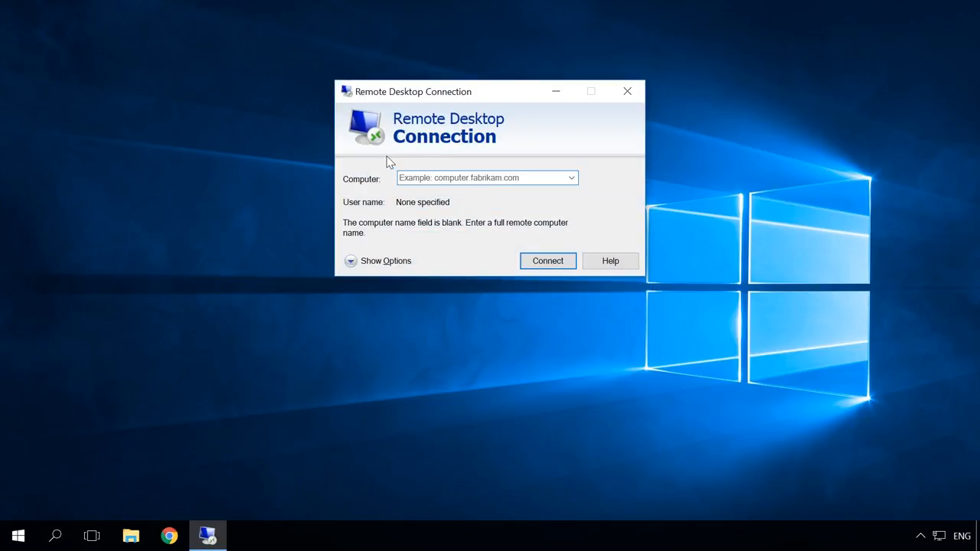
type("192.168.124.140")
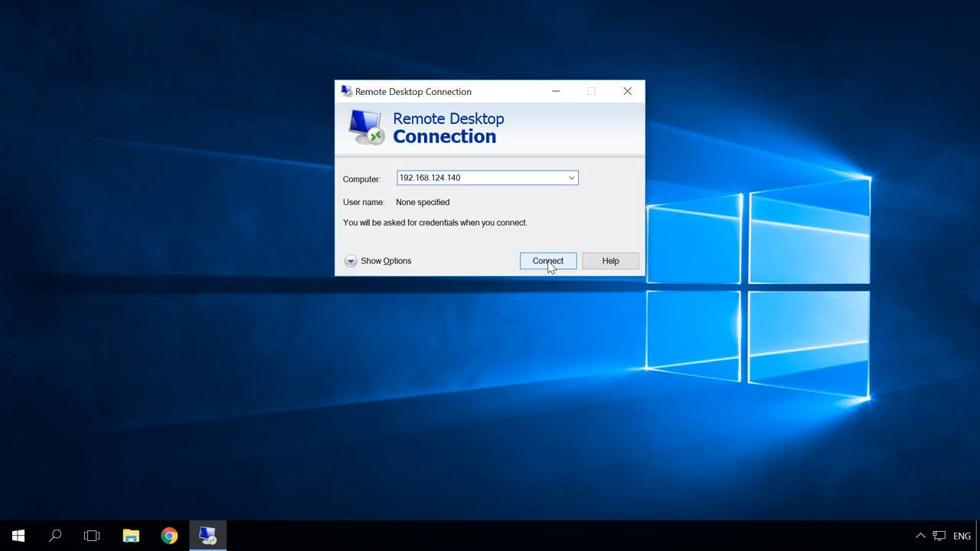
left_click(548, 260)
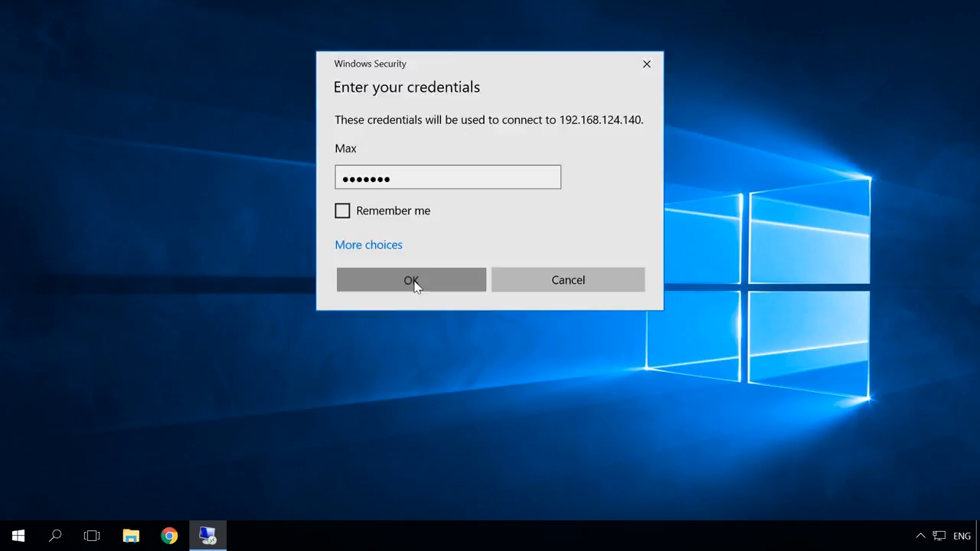
Step: Submit the account password and accept the unverified certificate to open the remote session
left_click(411, 279)
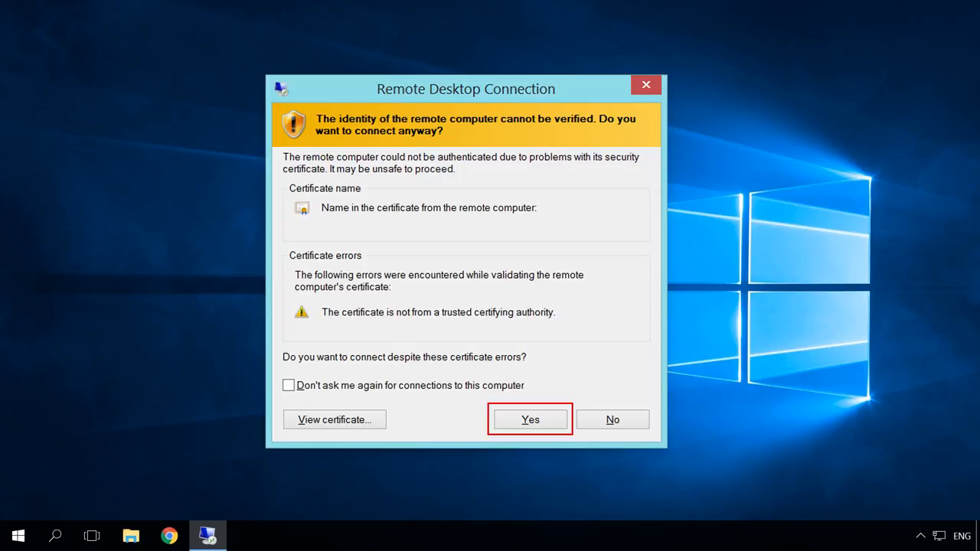
left_click(529, 420)
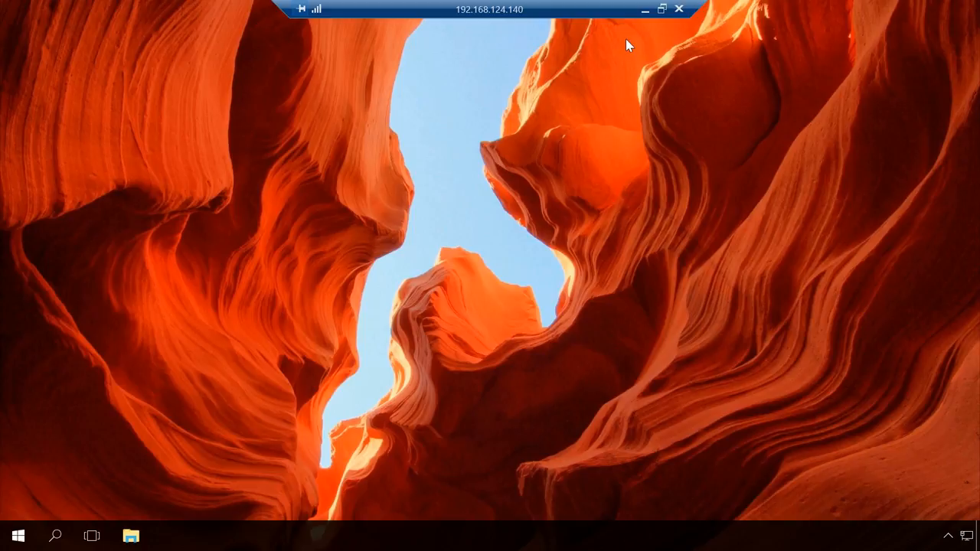
mouse_move(458, 190)
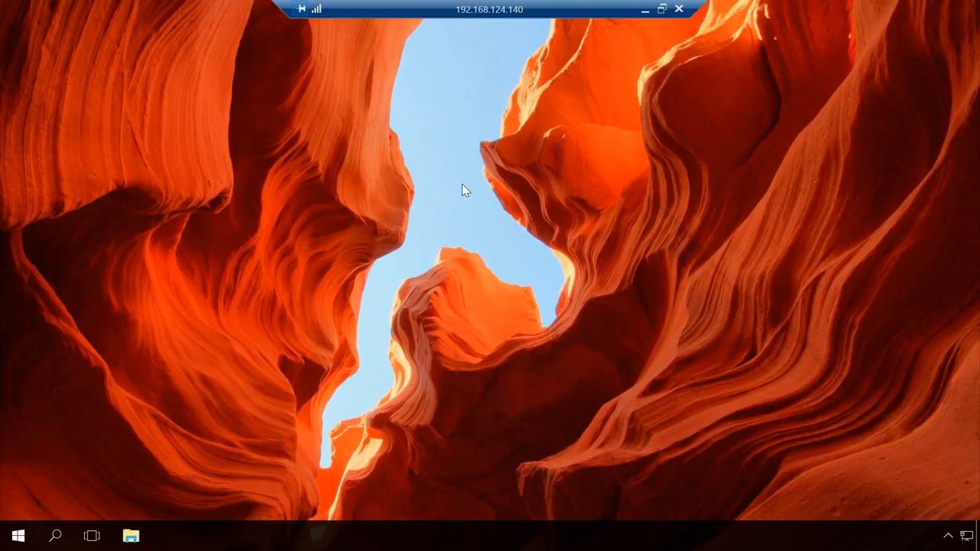
right_click(466, 190)
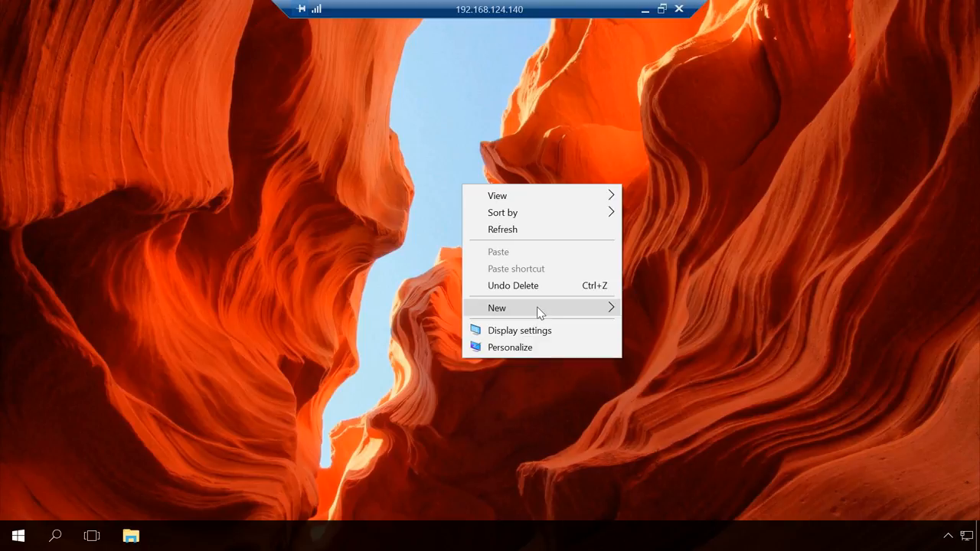
left_click(496, 308)
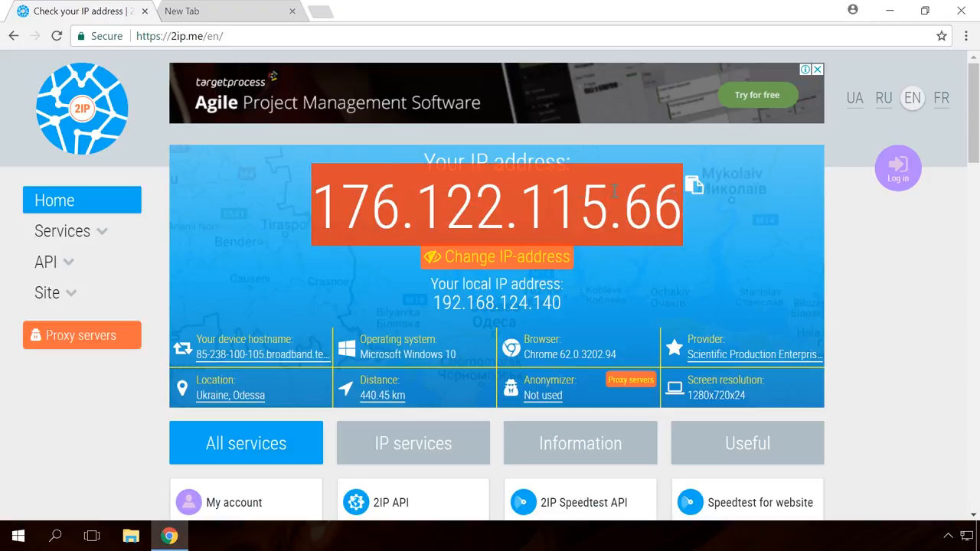
mouse_move(289, 211)
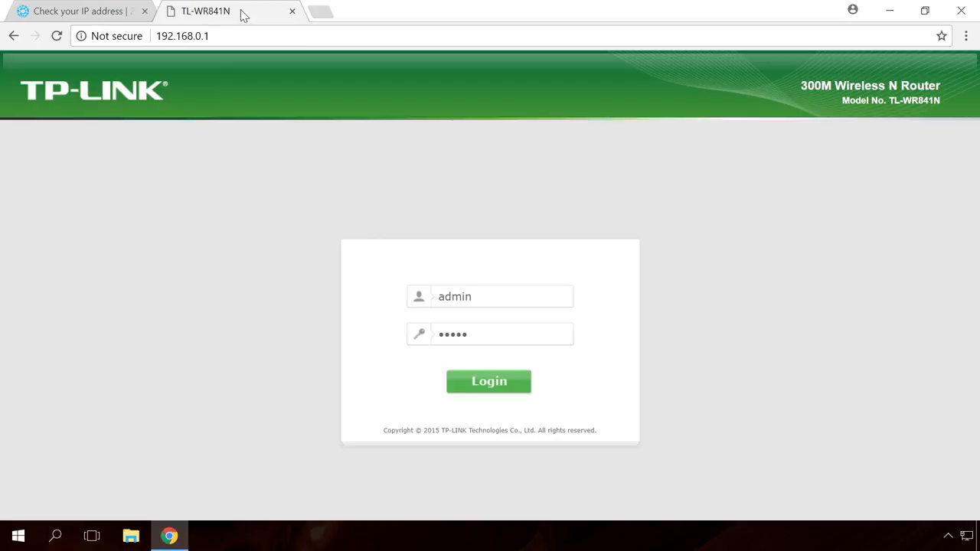
Step: Log in to the router and start a new DHCP address reservation entry
left_click(489, 381)
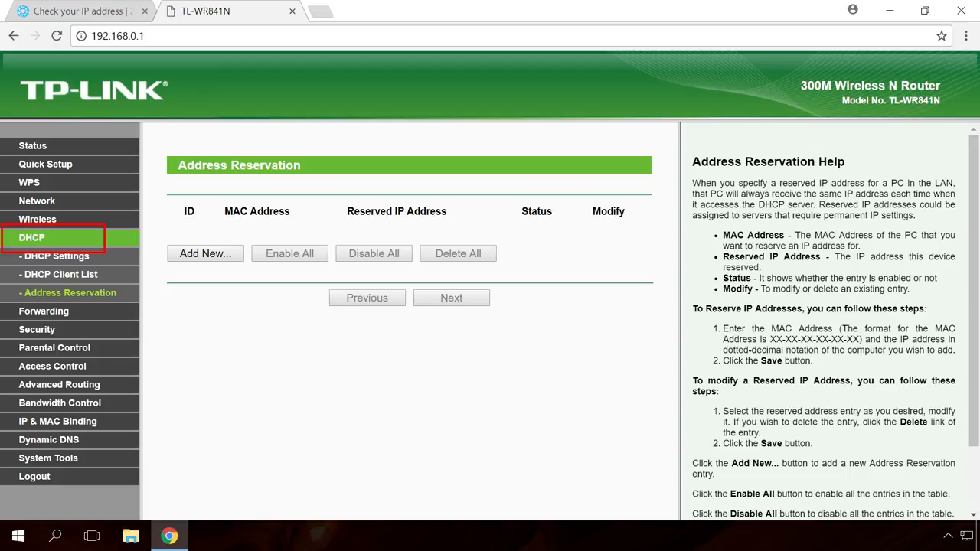
left_click(69, 293)
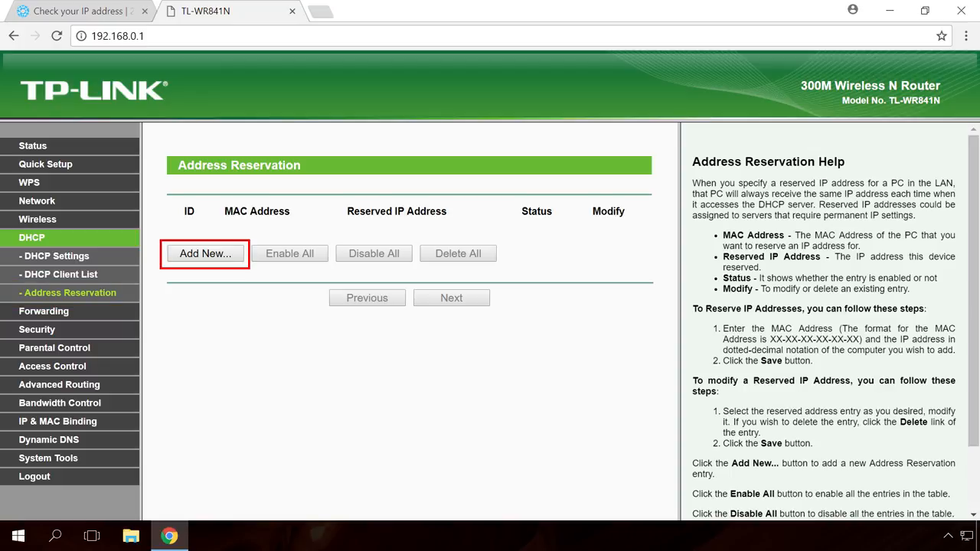
left_click(204, 254)
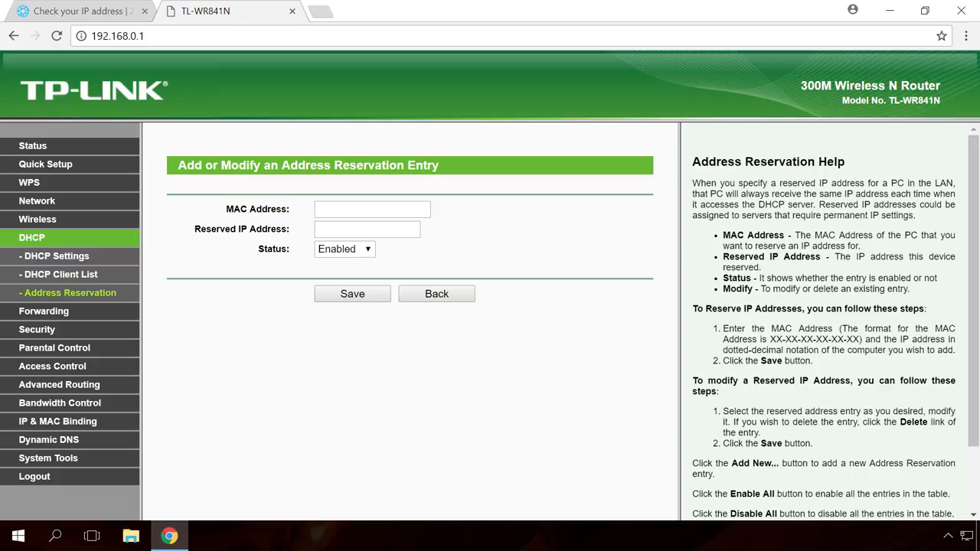
Step: Reserve 192.168.124.140 for MAC 00-0C-29-4D-93-3A and save the reservation
type("00-0C-29-4D-93-3A")
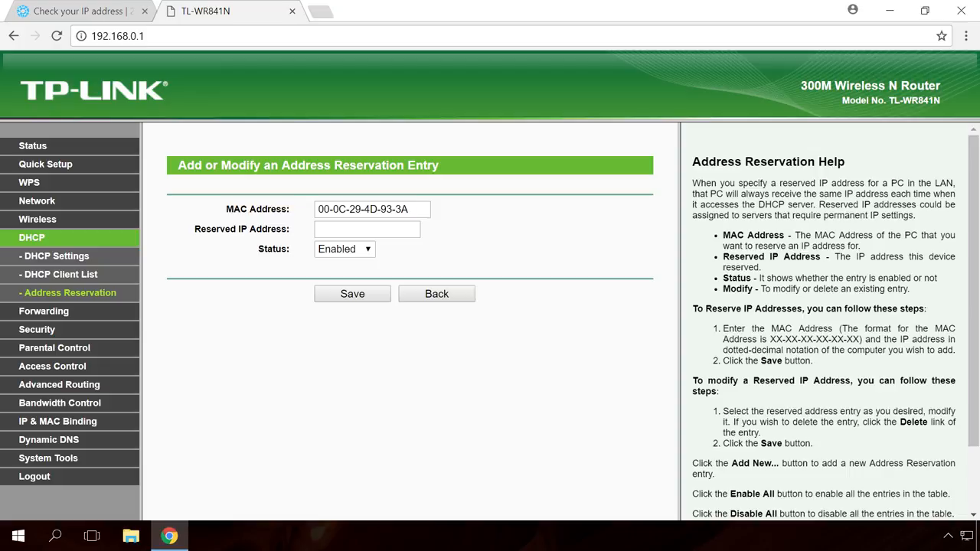
type("192.168.124.140")
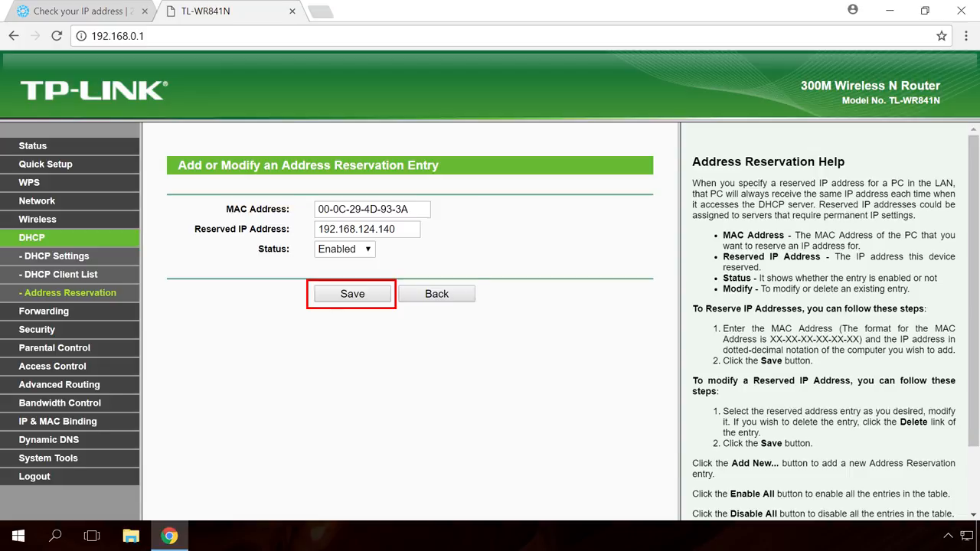
left_click(43, 311)
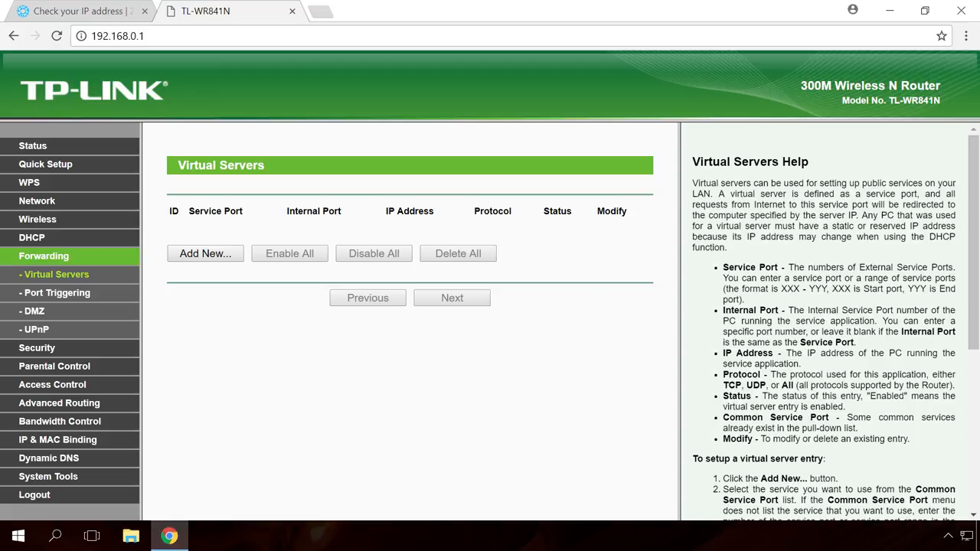
Step: Add a virtual server forwarding service and internal port 3389 to 192.168.124.140
left_click(55, 274)
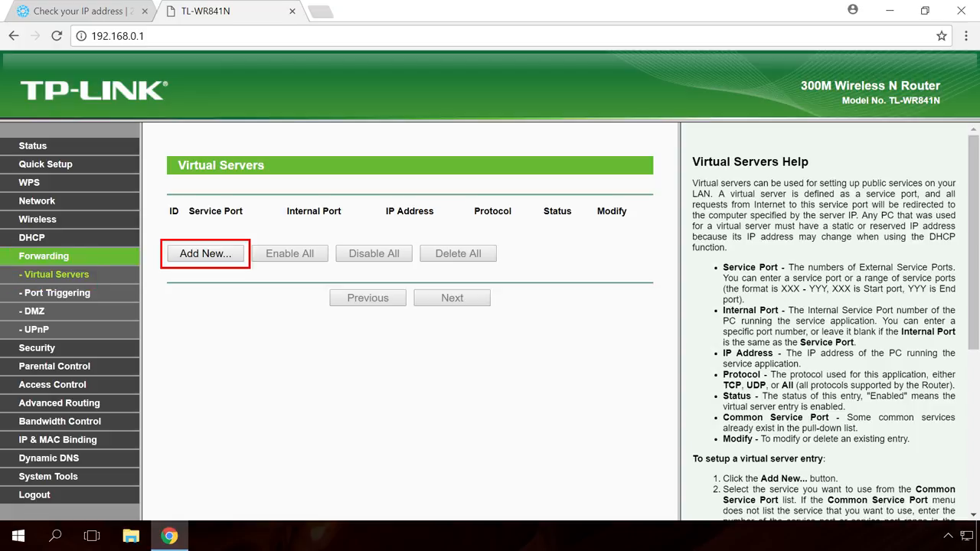
left_click(206, 254)
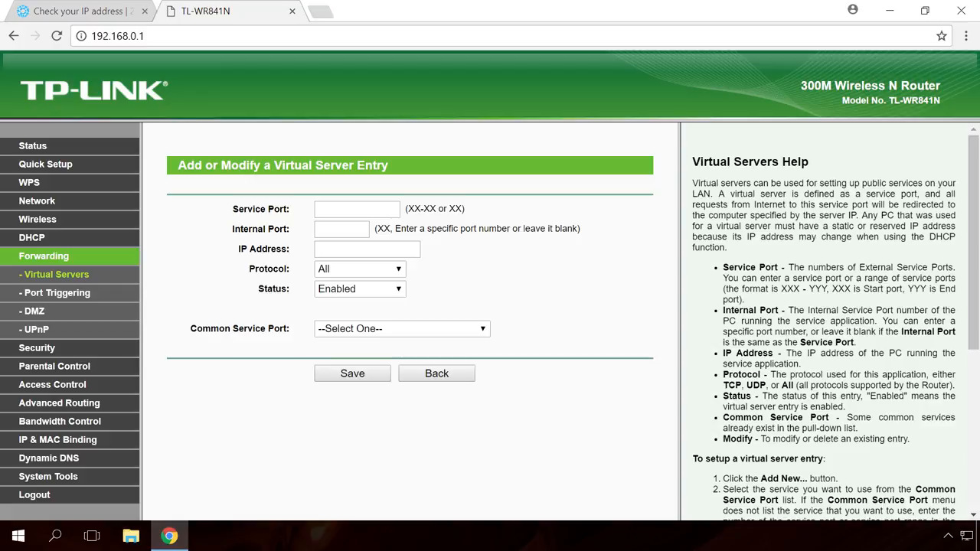
type("3389")
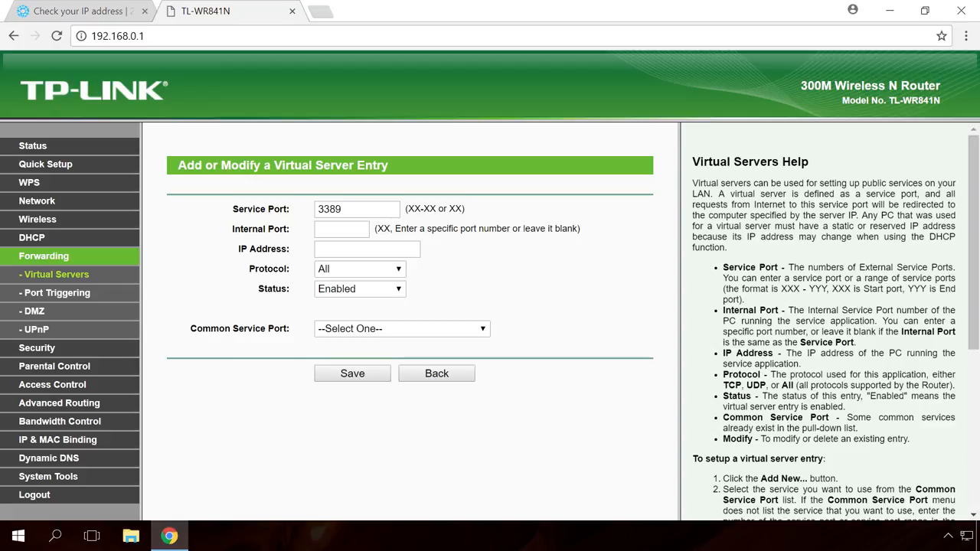
type("3389")
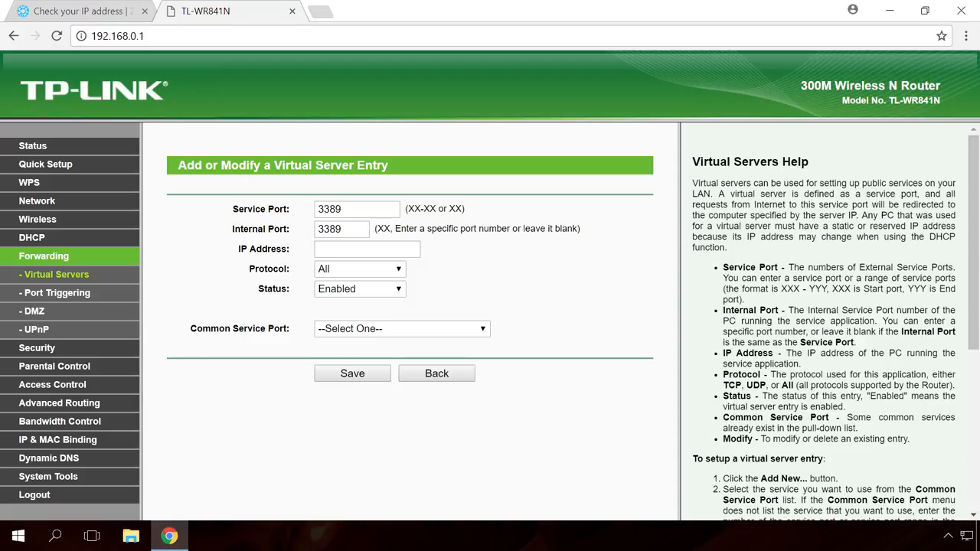
type("192.168.124.140")
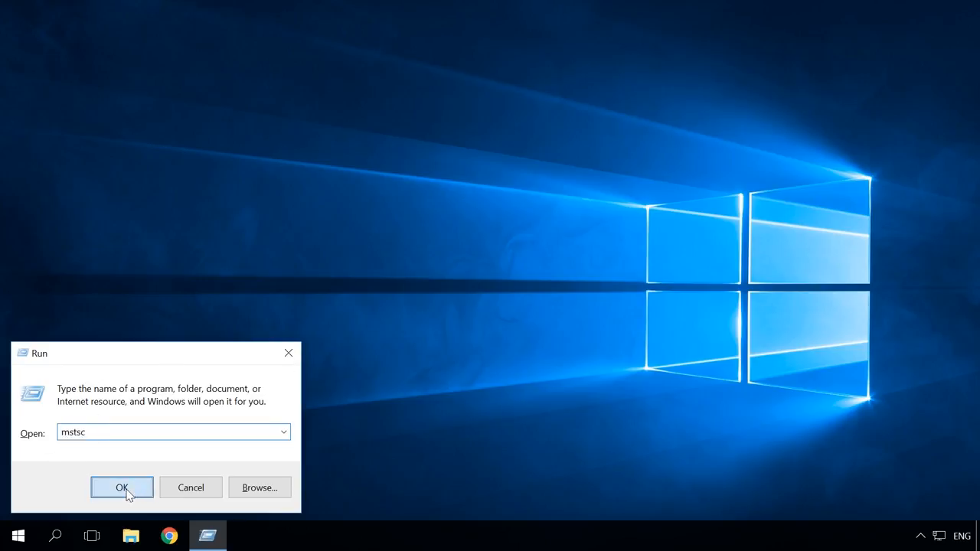
Step: Launch mstsc and connect Remote Desktop to 176.122.115.66:3389
left_click(121, 487)
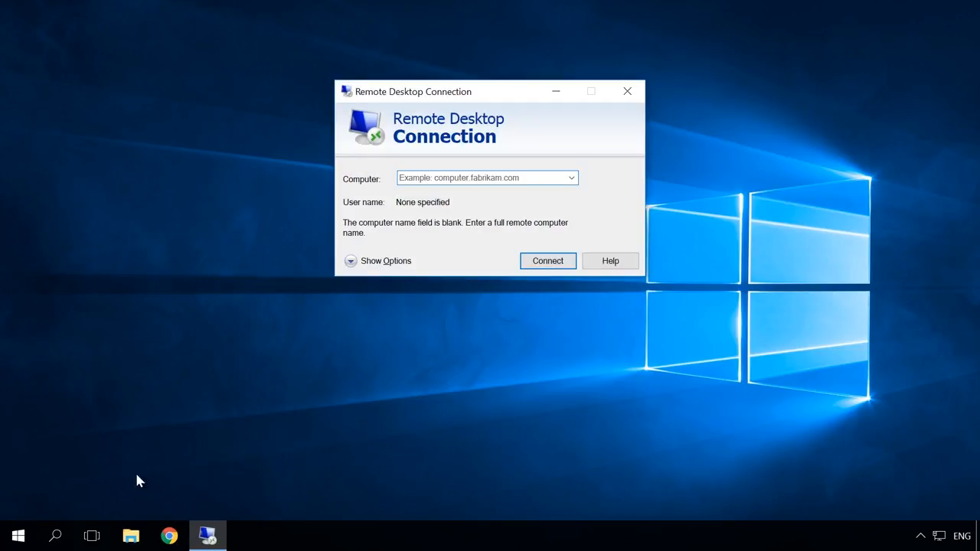
left_click(484, 178)
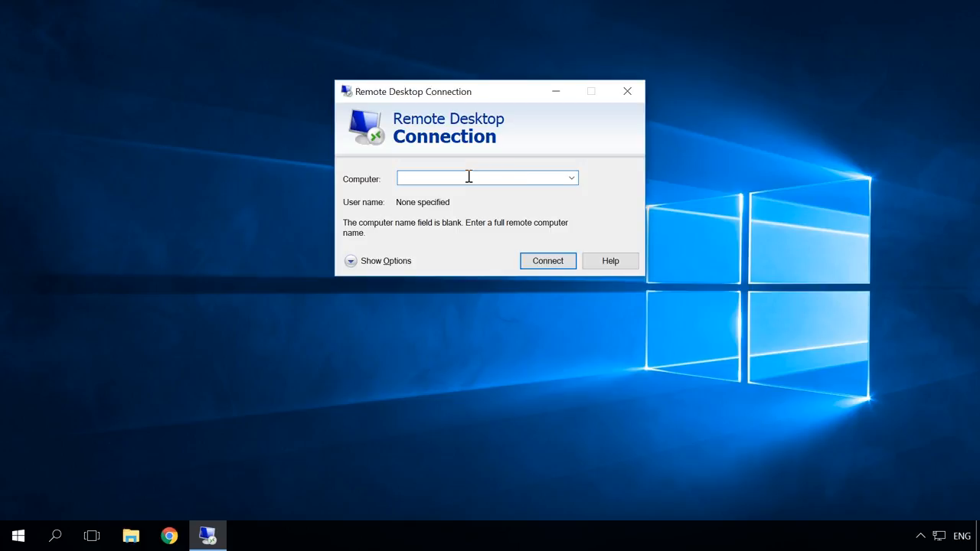
type("176.122.115.66:3389")
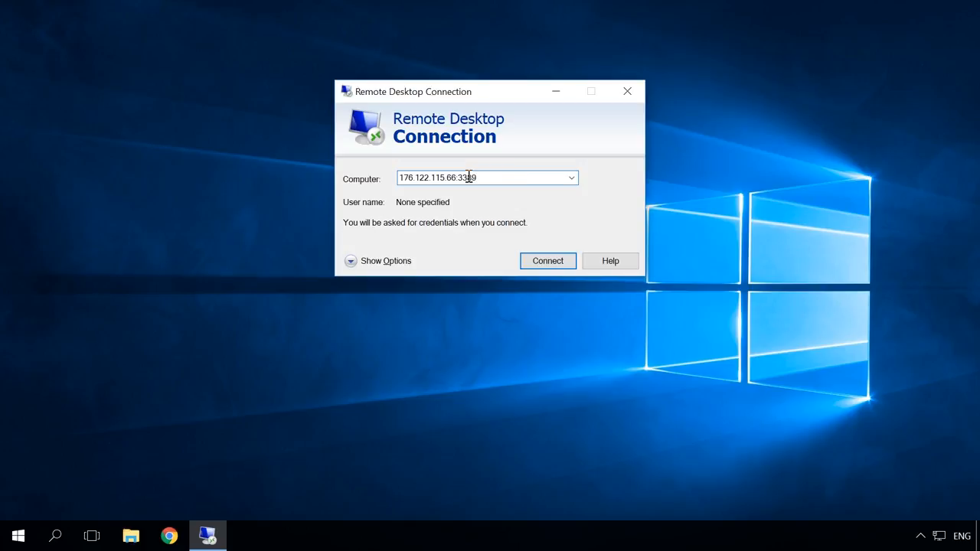
left_click(484, 177)
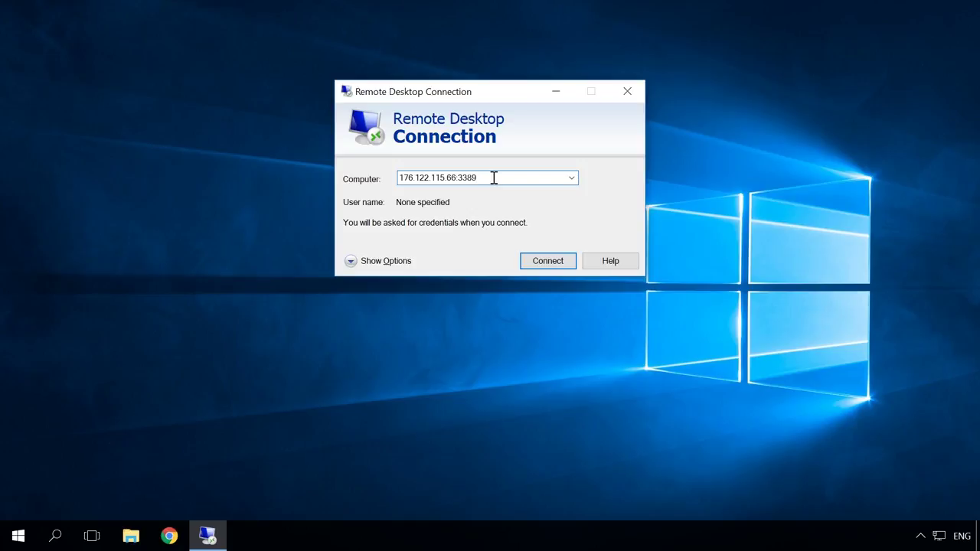
left_click(548, 261)
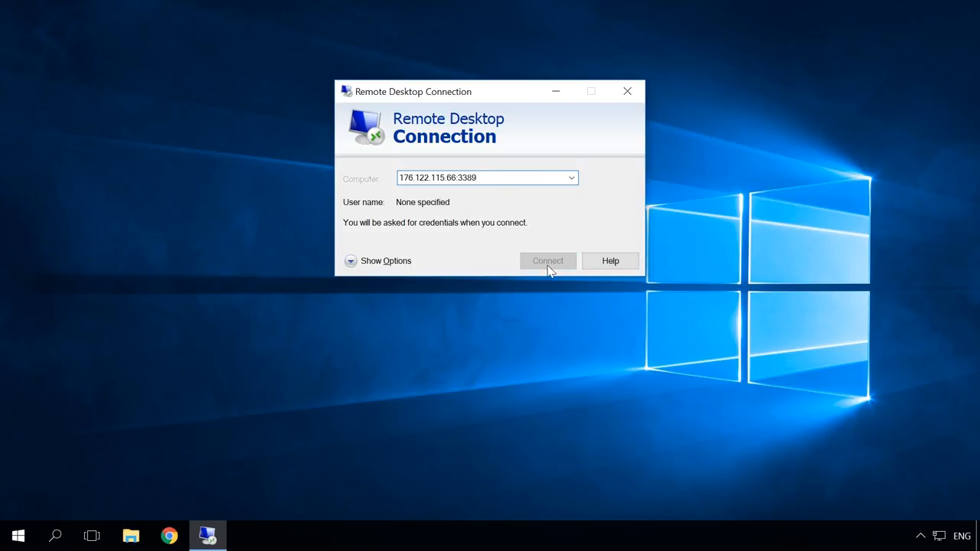
left_click(548, 260)
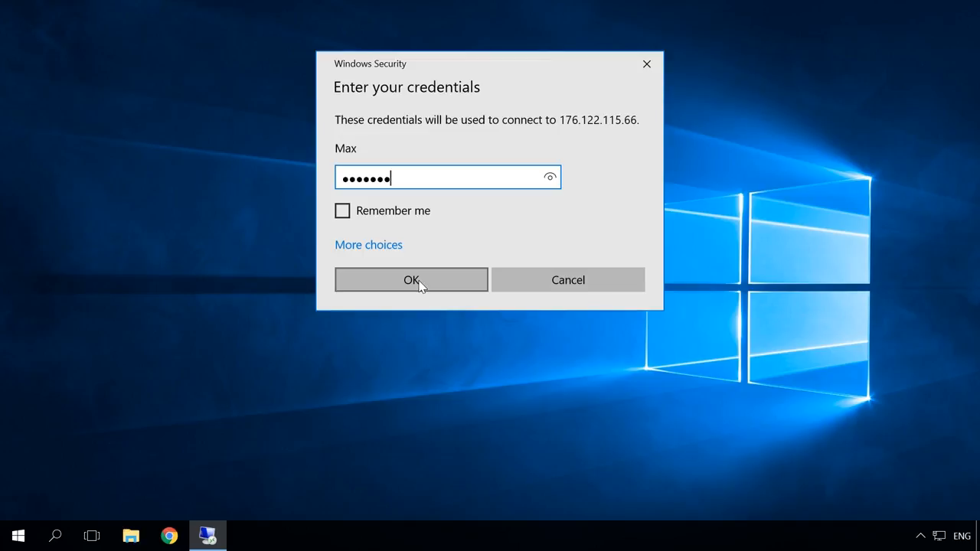
Step: Submit the remote account's credentials with OK in the Windows Security dialog
left_click(410, 279)
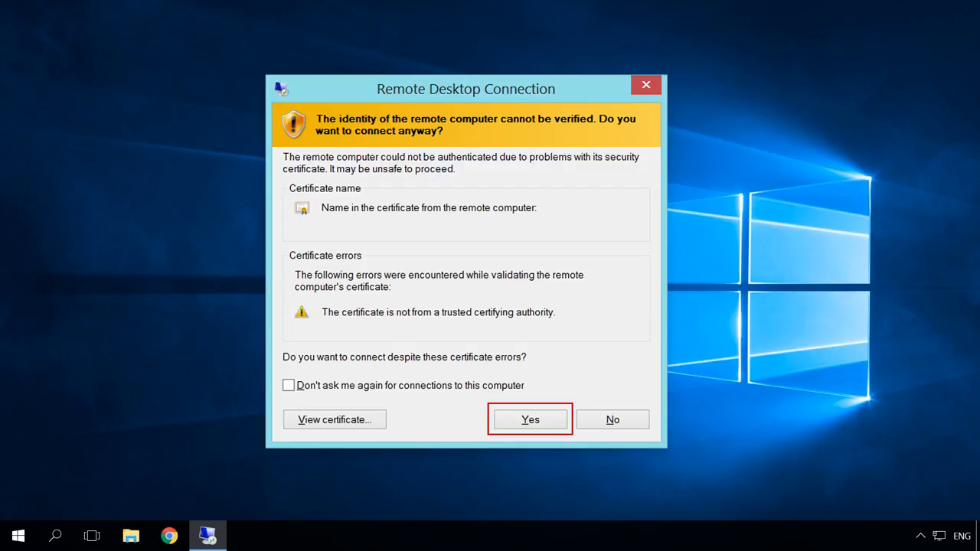
left_click(530, 419)
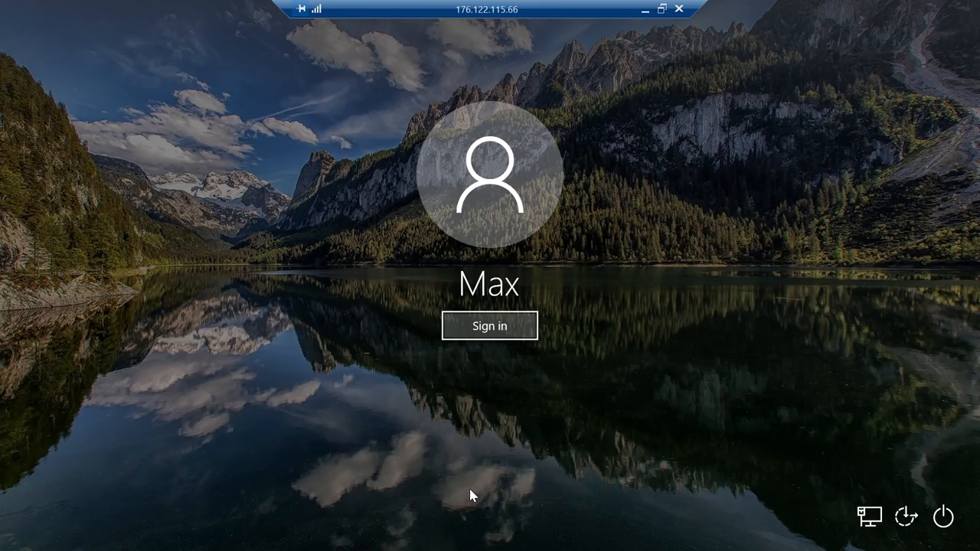
mouse_move(487, 343)
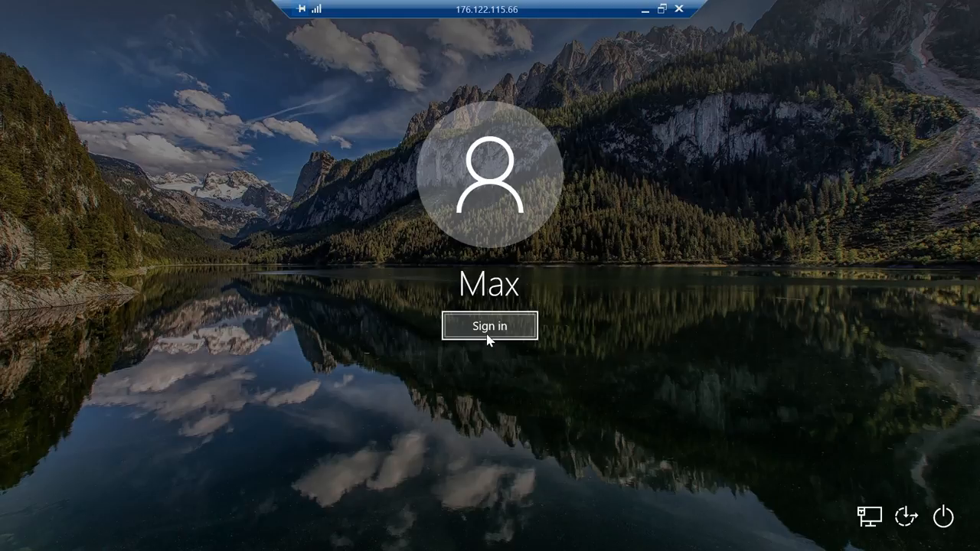
left_click(490, 324)
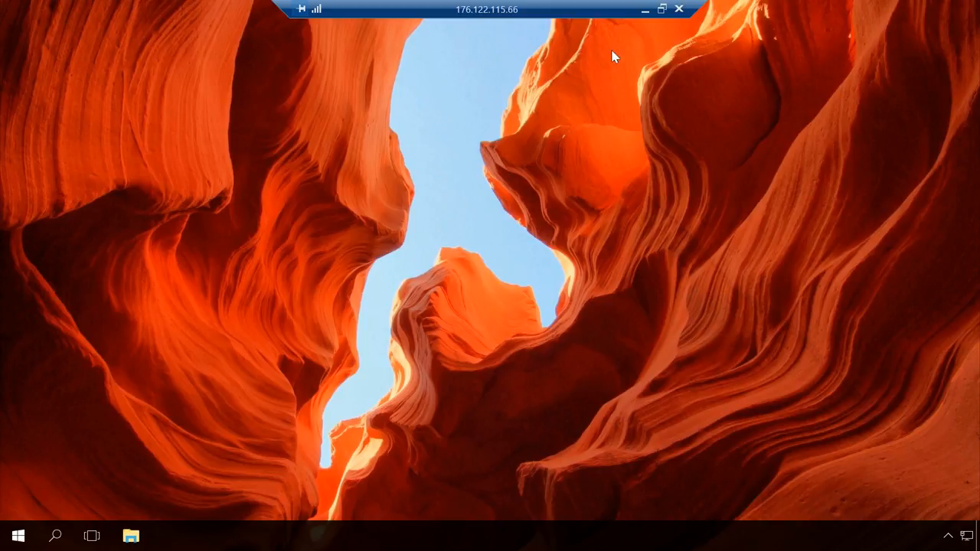
mouse_move(512, 129)
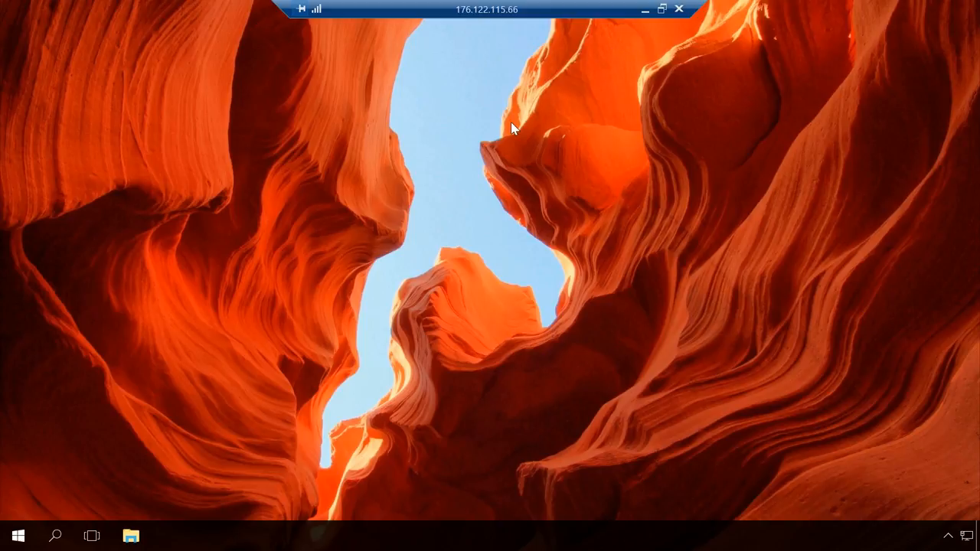